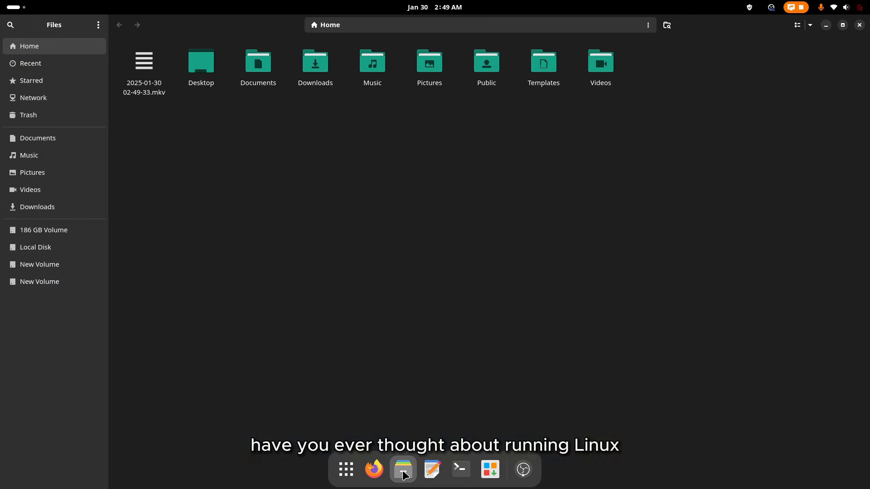
mouse_move(83, 247)
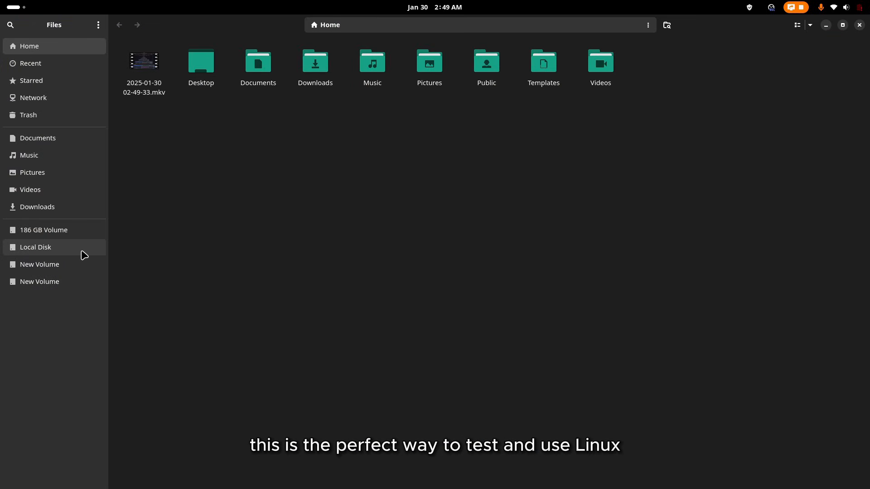
Mount Local Disk with the password, browse New Volume, then close Files.
left_click(35, 247)
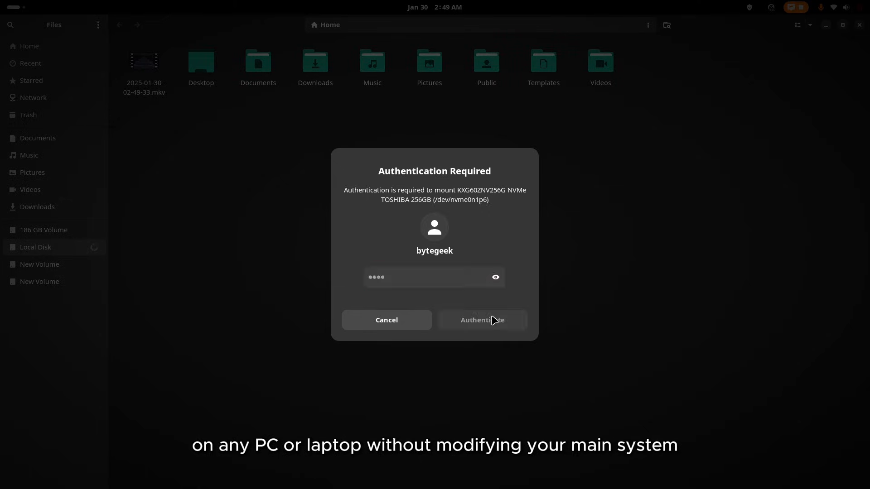
left_click(482, 321)
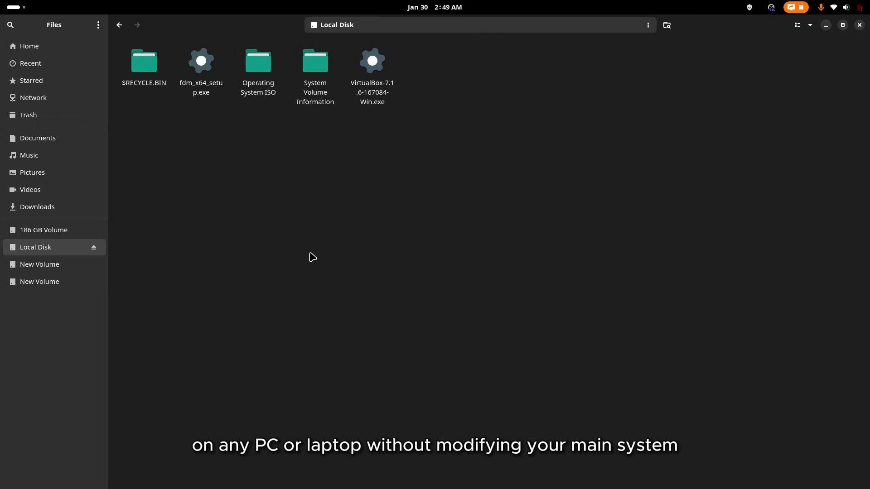
left_click(40, 265)
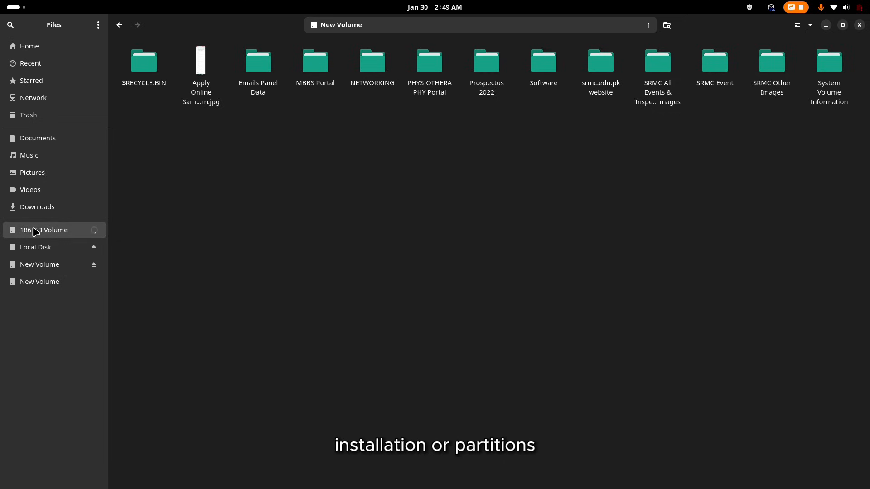
left_click(46, 230)
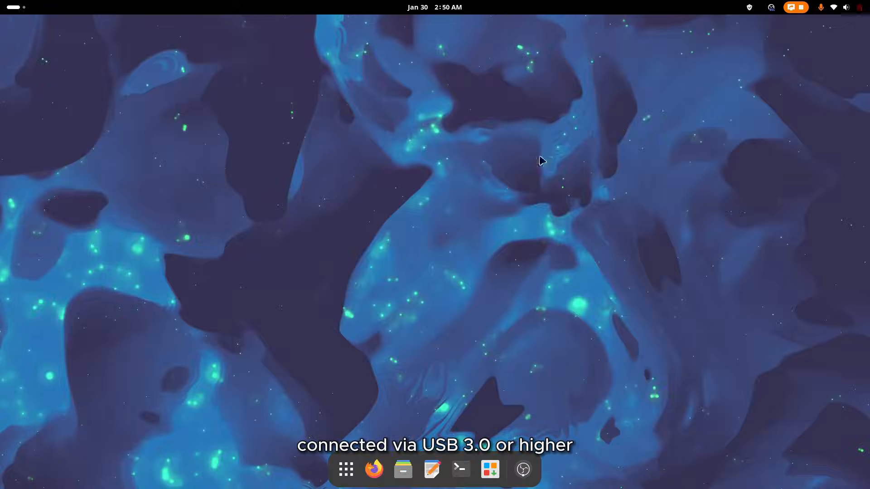
mouse_move(565, 212)
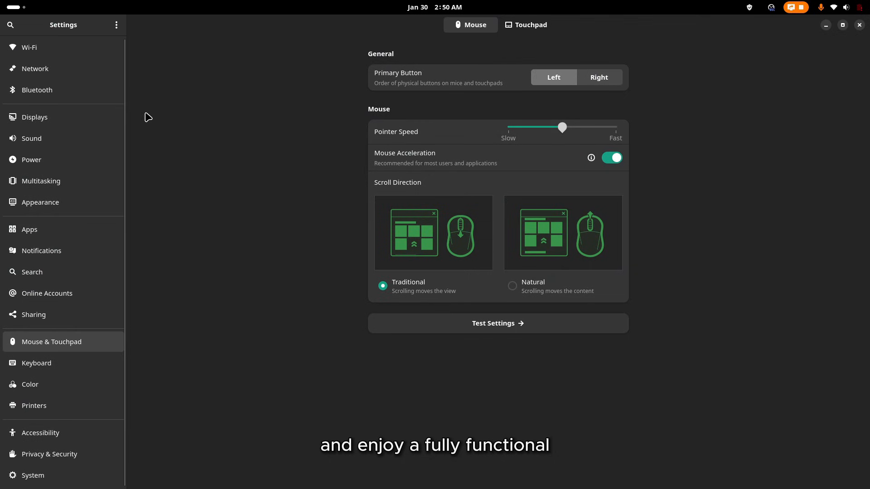
Browse Network and Sound settings, and switch Appearance to Default then back to Dark.
left_click(34, 69)
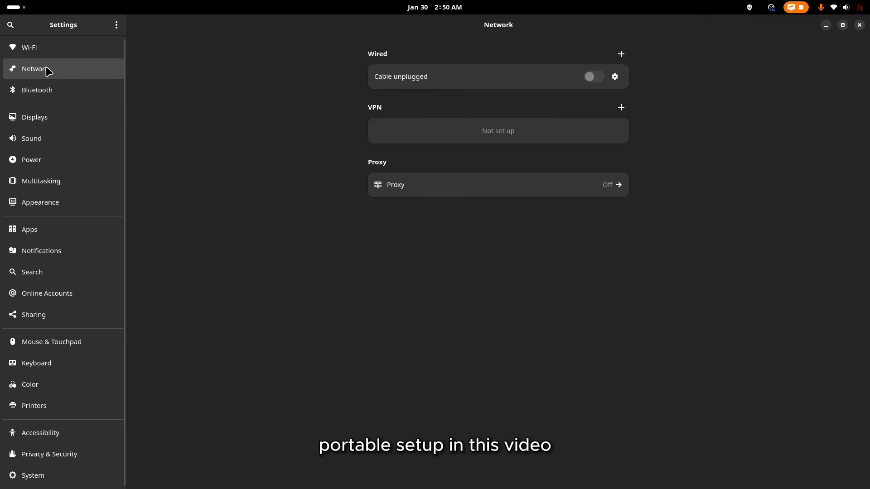
left_click(31, 138)
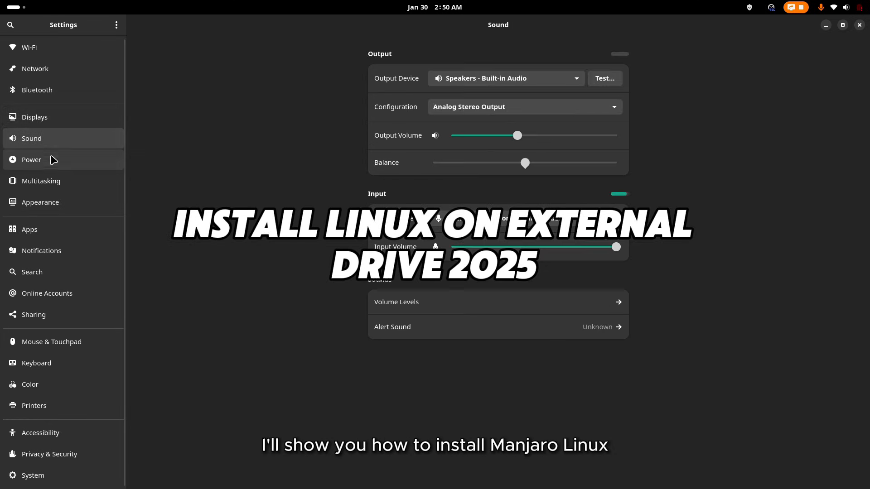
left_click(39, 202)
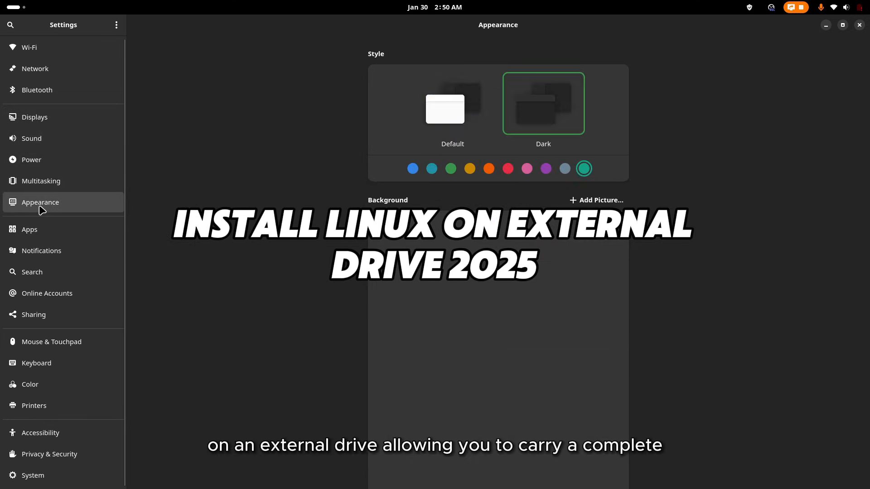
left_click(452, 104)
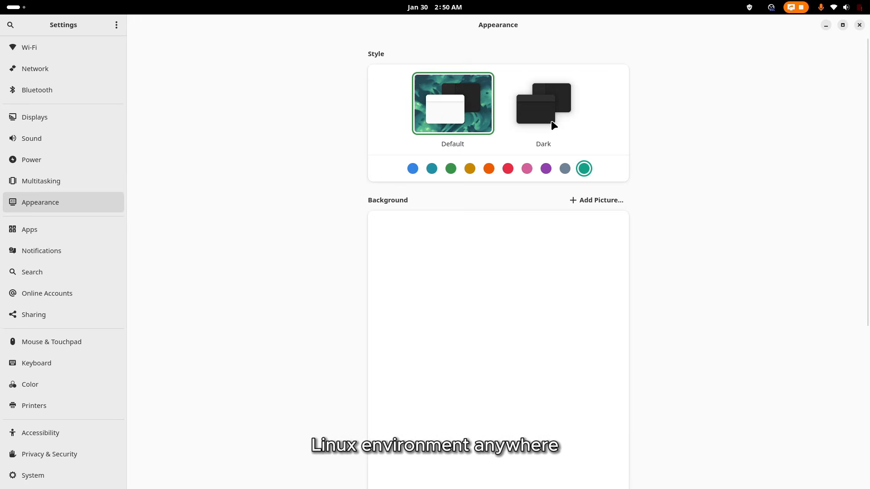
left_click(543, 104)
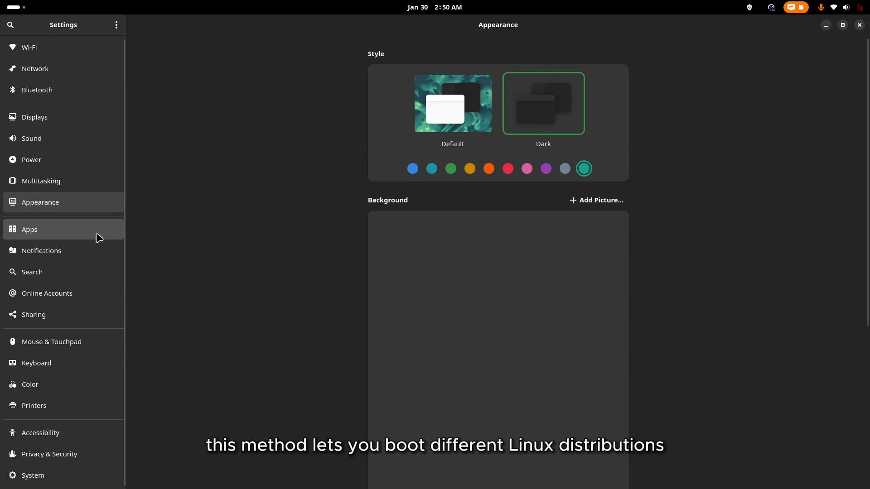
Scroll through the installed Apps list and close Settings.
left_click(29, 230)
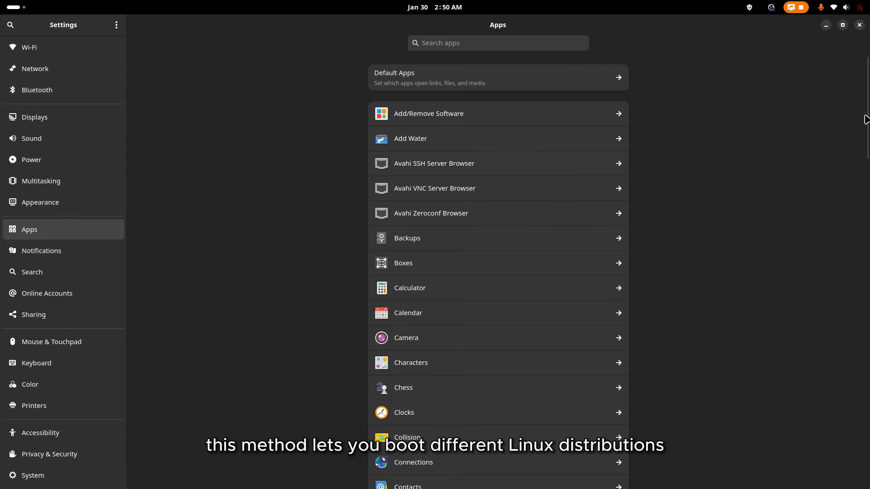
scroll("down", 3)
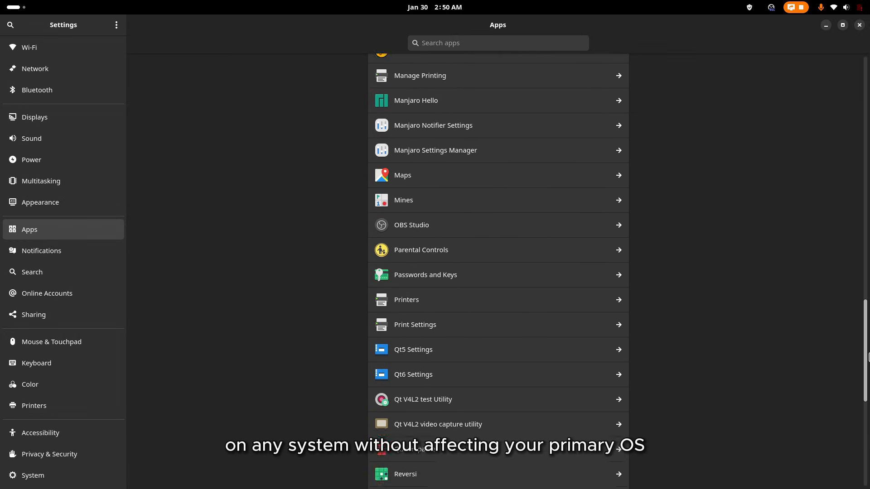
left_click(858, 24)
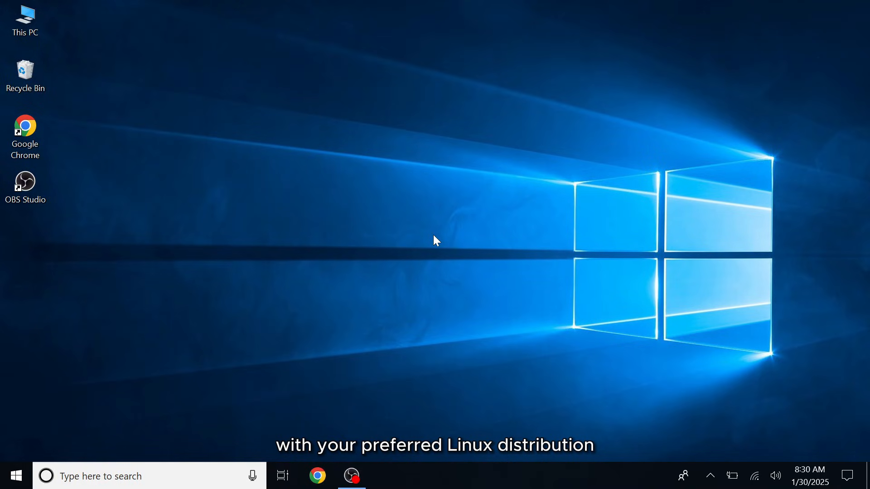
Open Disk Management maximized, showing Disk 0 and the 931.51 GB Disk 1.
right_click(15, 477)
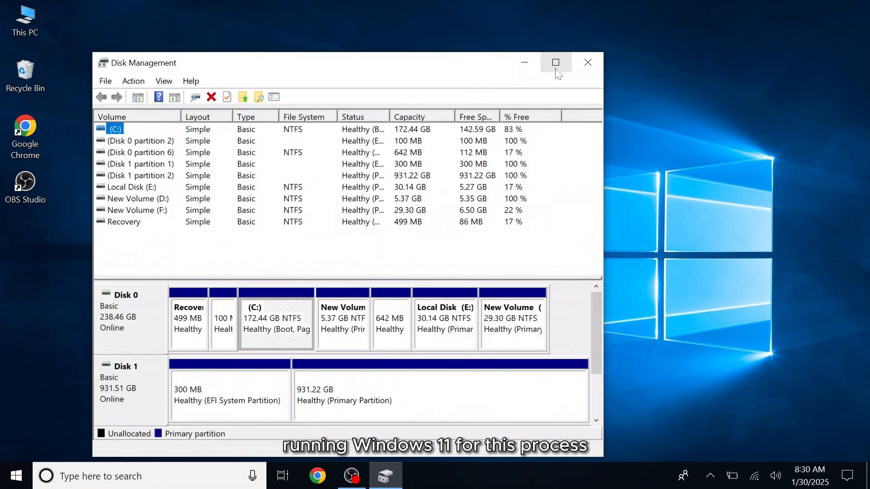
left_click(555, 62)
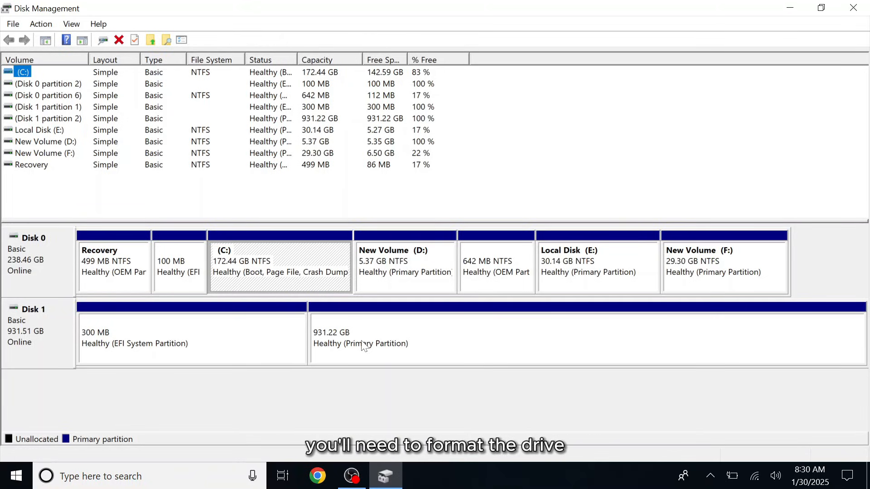
mouse_move(128, 380)
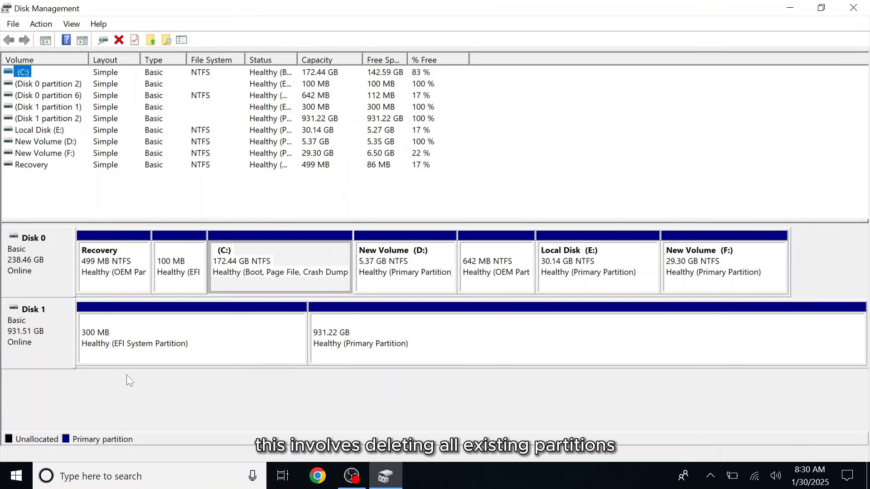
type("cm")
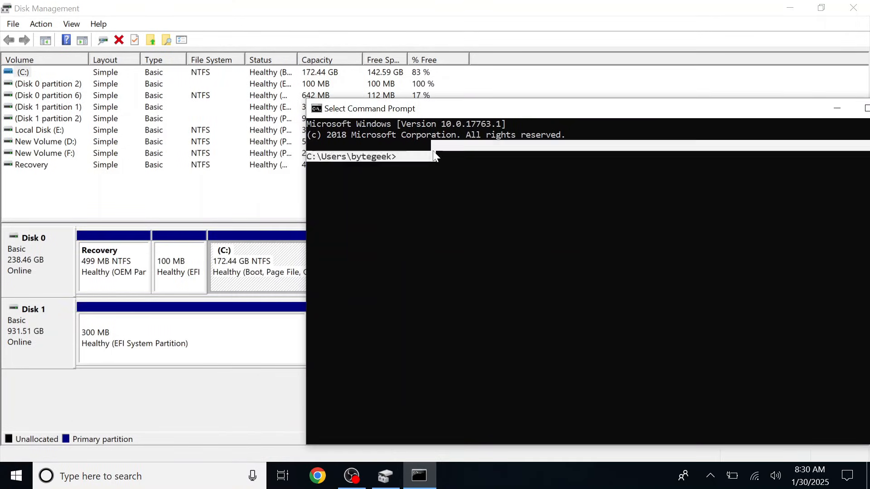
Run diskpart and list disk to show Disk 0 (238 GB) and Disk 1 (931 GB).
key("Return")
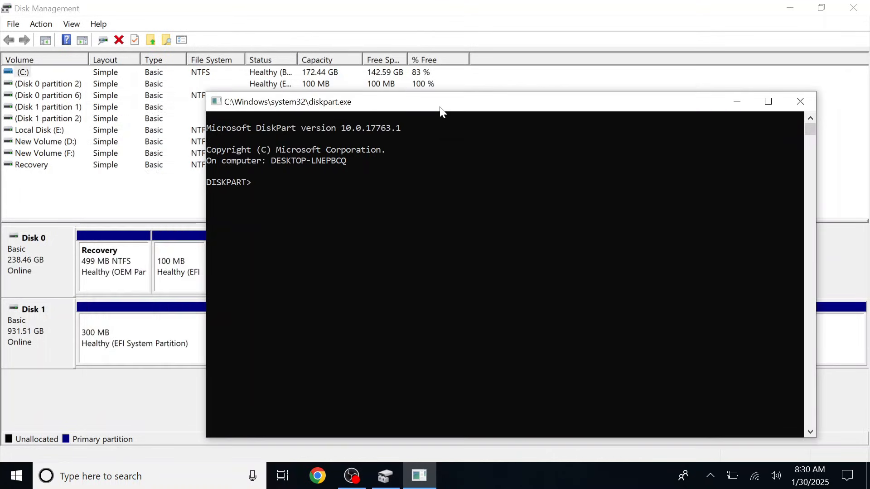
mouse_move(382, 193)
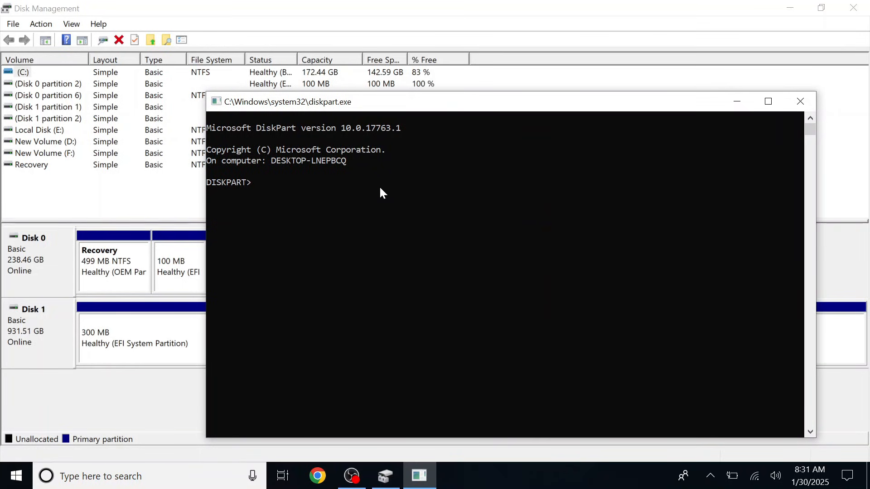
type("list disk")
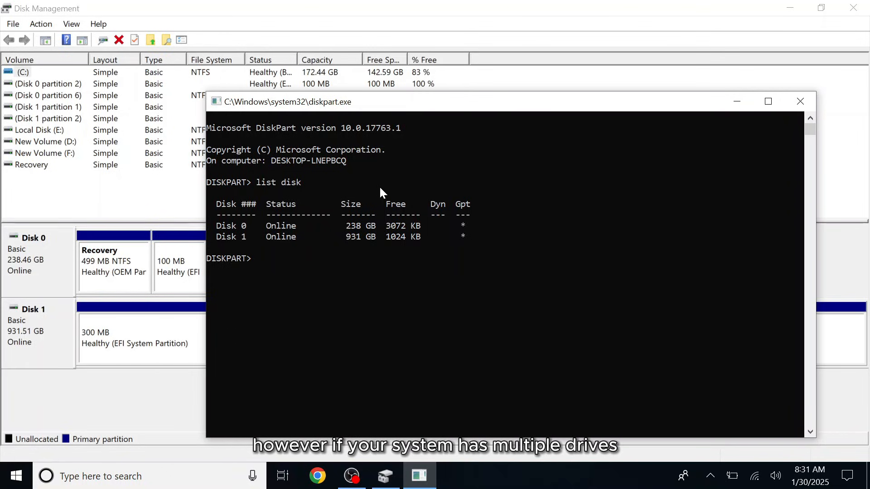
Select disk 1 in DiskPart.
type("selec")
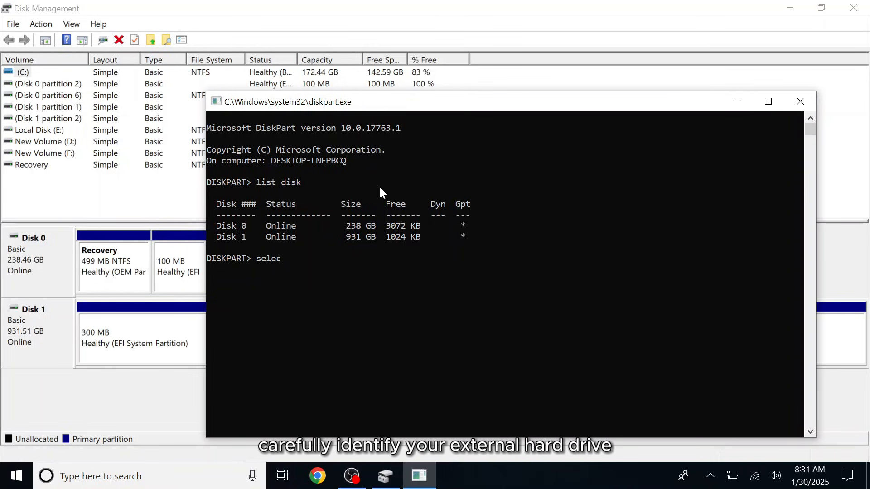
type("t 1")
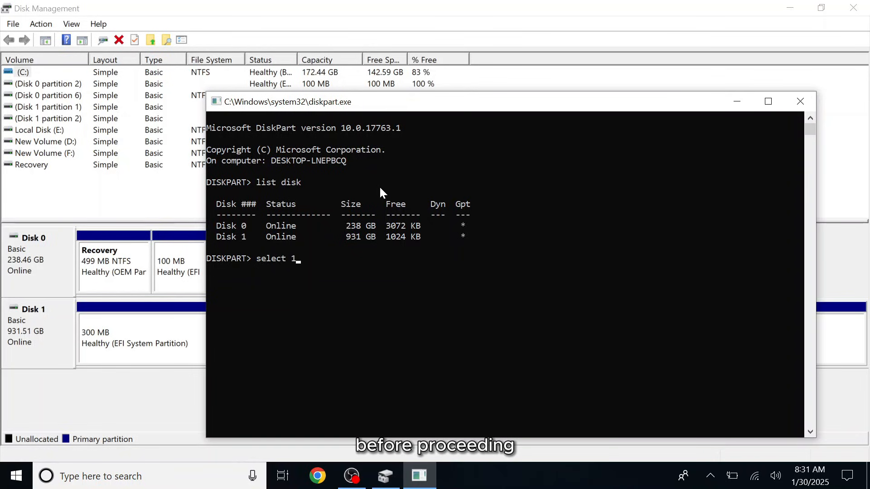
key("Return")
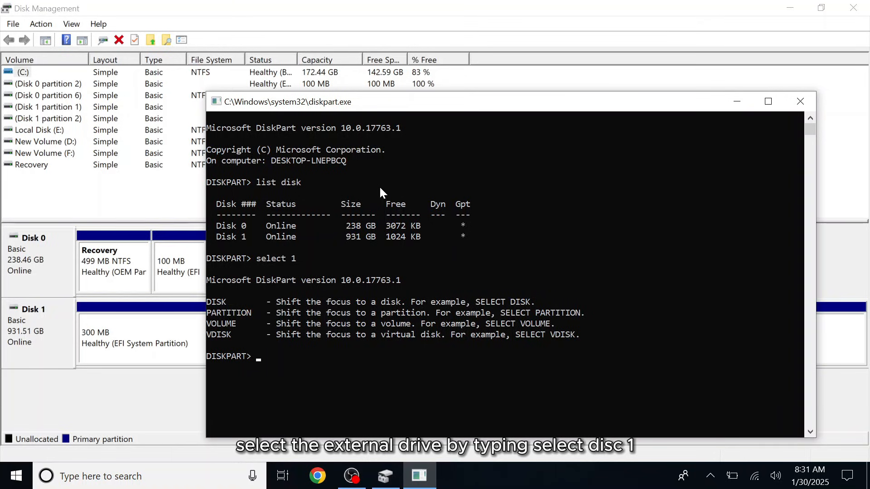
type("select di")
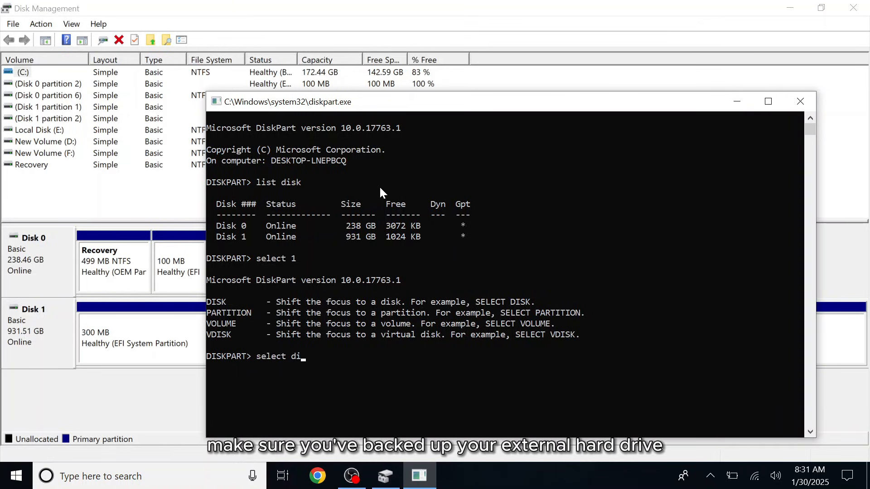
key("Return")
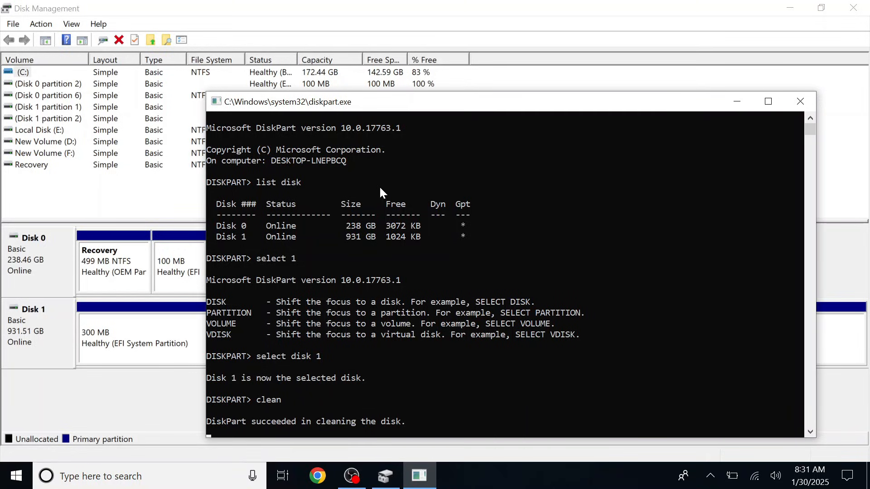
Clean disk 1 and convert it to GPT.
type("c")
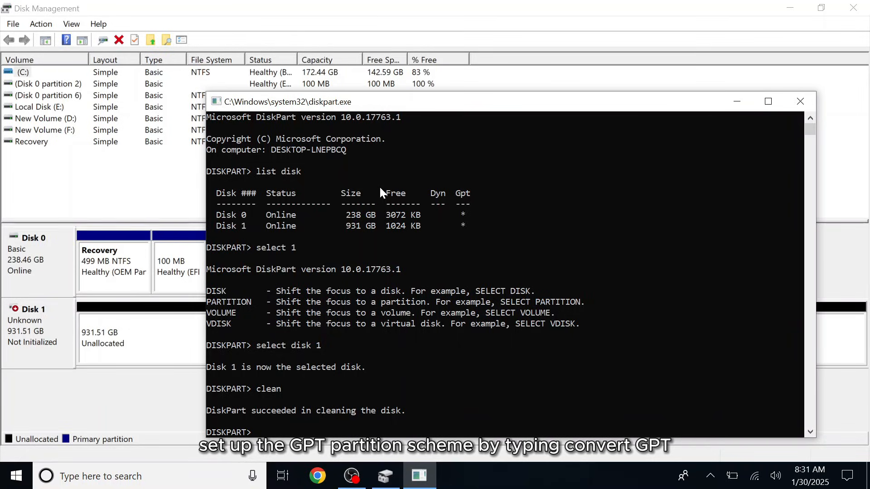
type("convert")
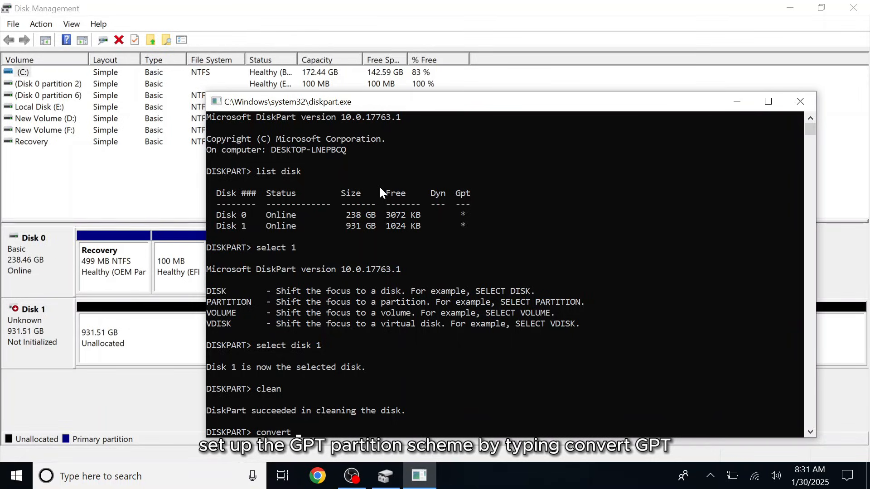
type("gpt")
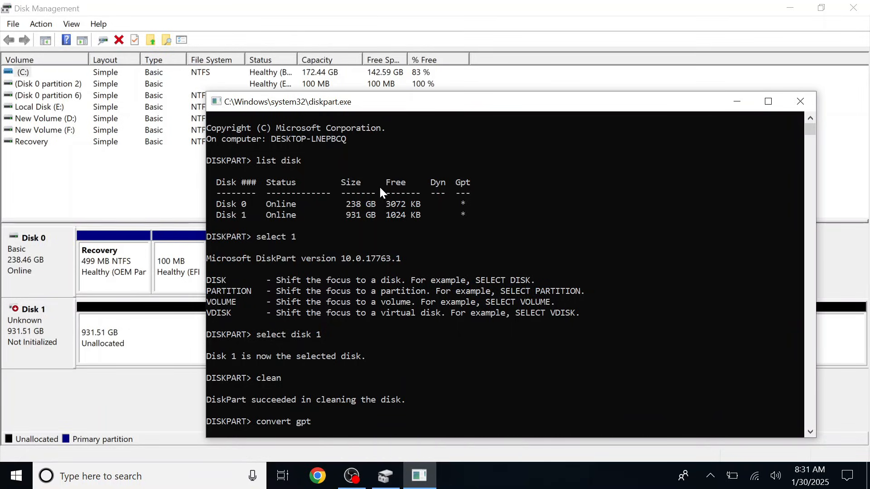
key("Return")
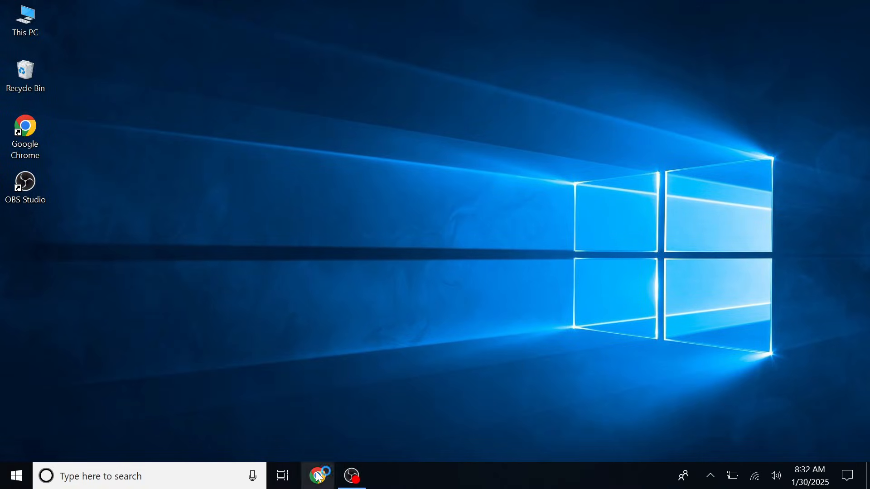
Search 'manjaro linux' in Chrome and open the official manjaro.org site.
left_click(317, 477)
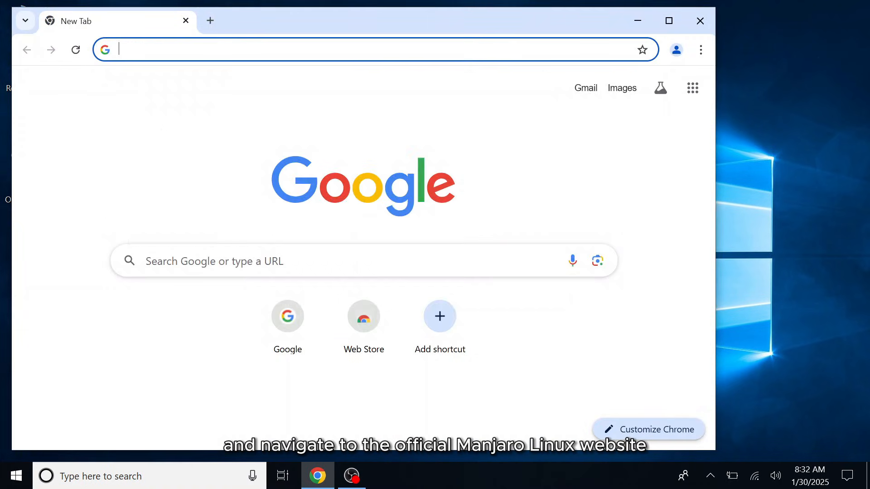
type("manjar")
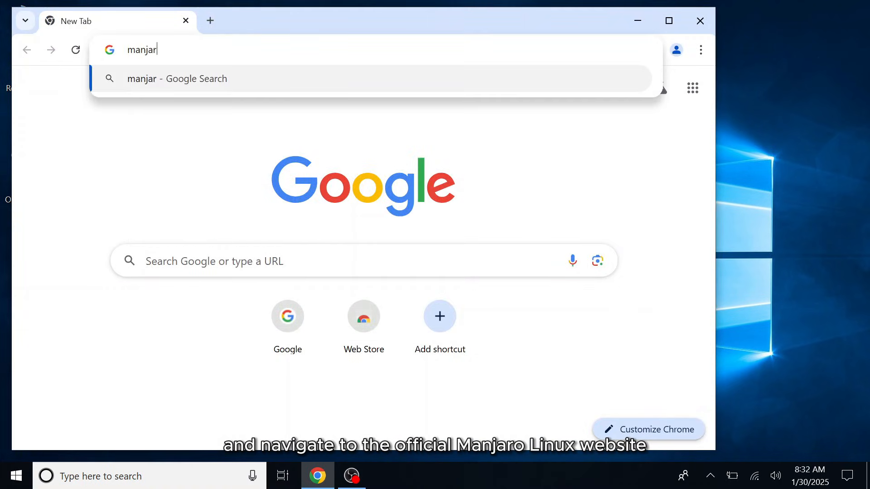
type("o linux")
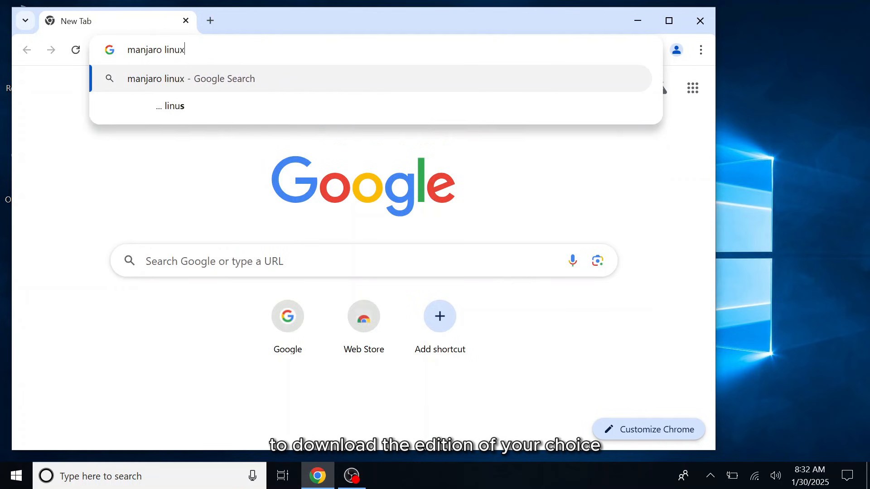
key("Return")
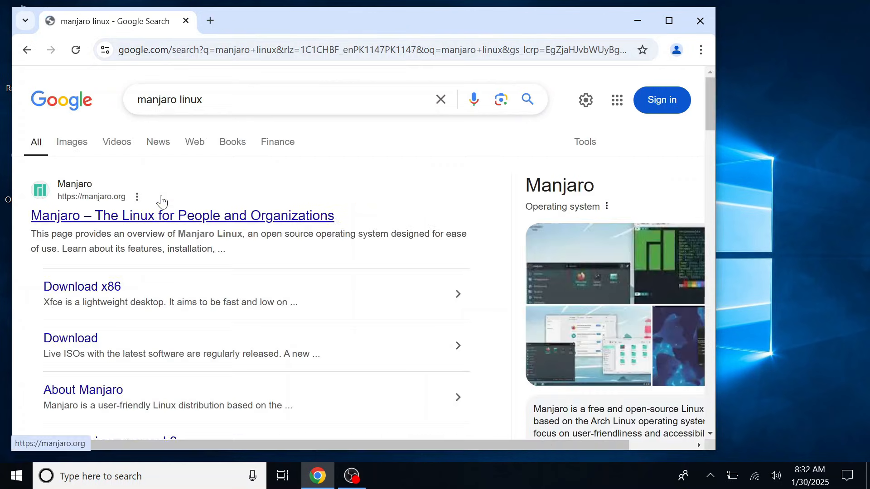
left_click(182, 215)
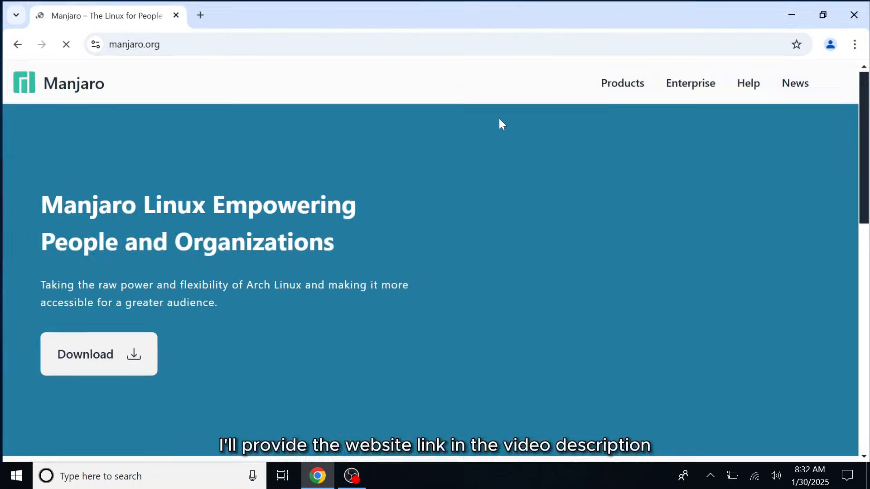
Download the GNOME edition image from the x86 download page.
left_click(98, 354)
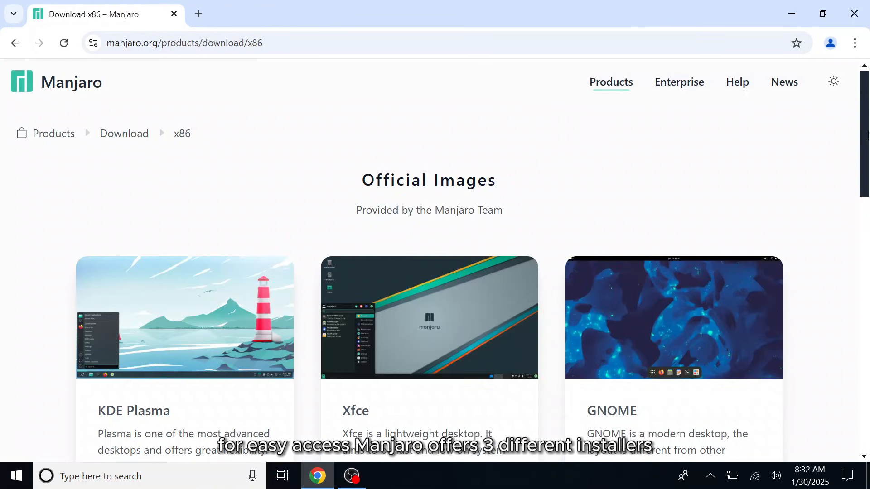
scroll("down", 3)
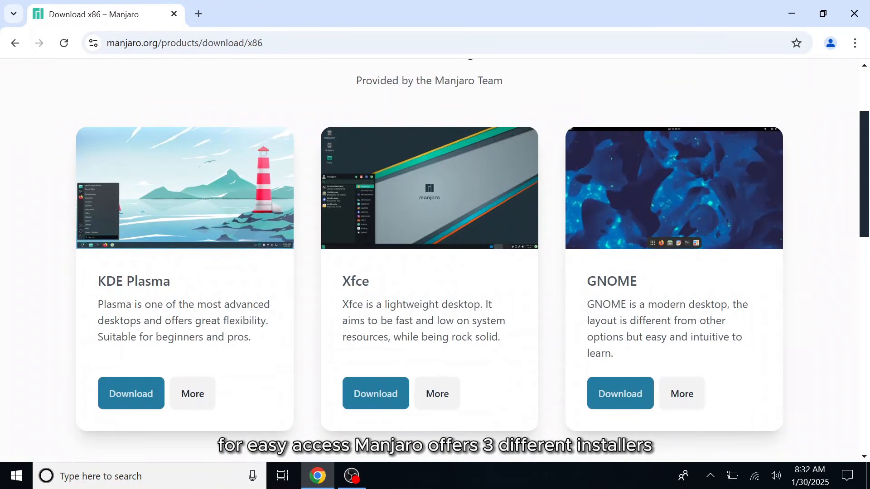
double_click(149, 281)
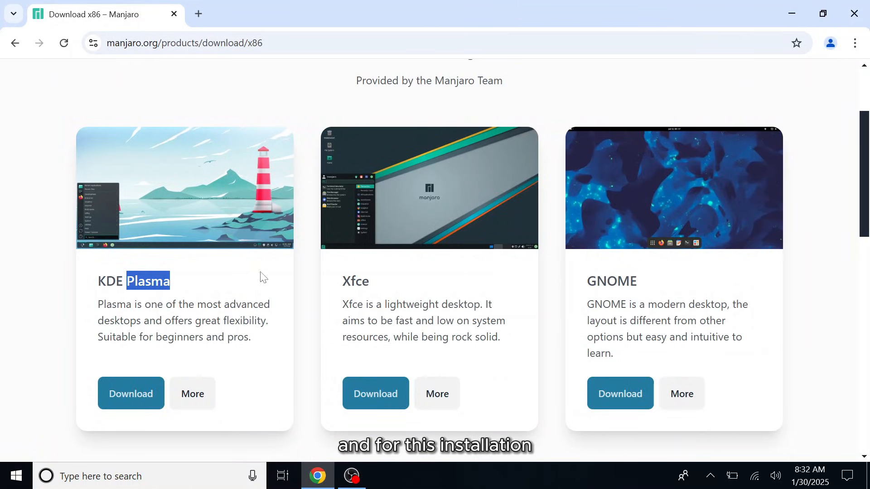
double_click(611, 281)
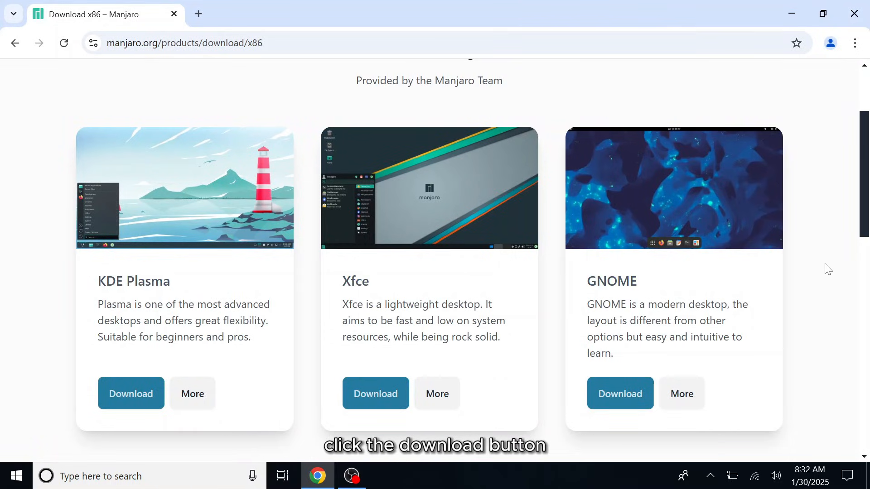
left_click(620, 394)
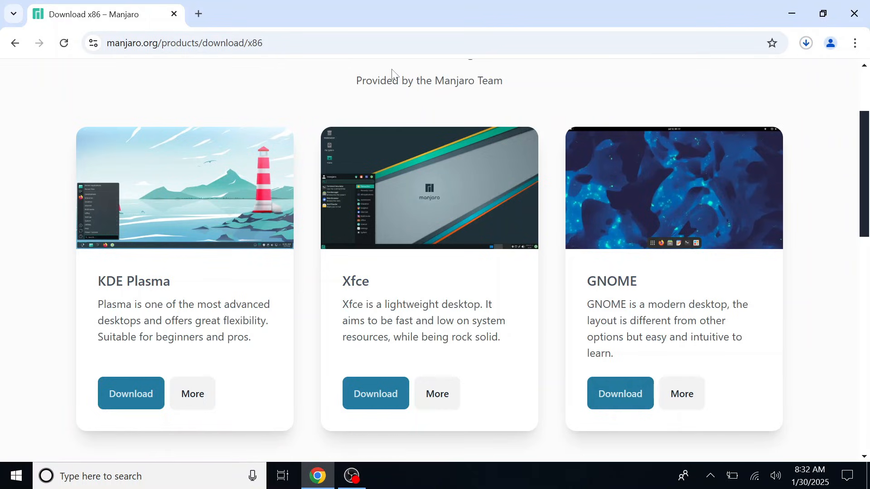
left_click(183, 42)
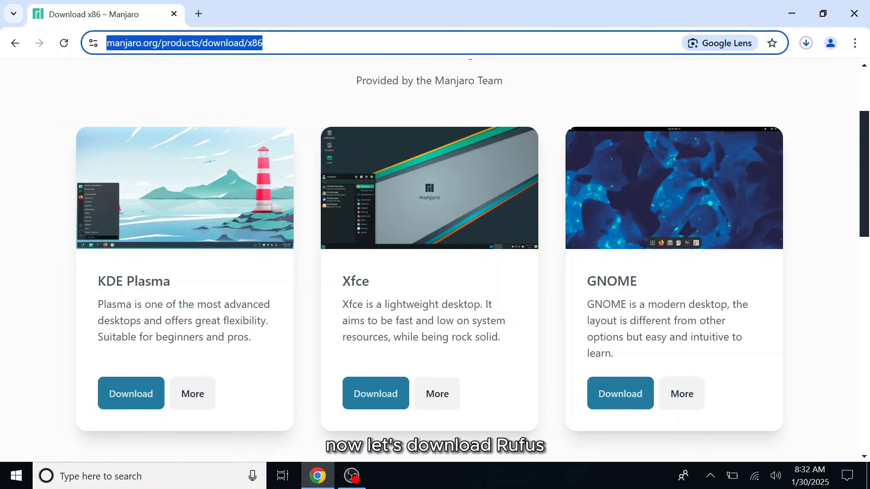
Open rufus.ie from the address bar and scroll the Rufus page.
type("rufus.")
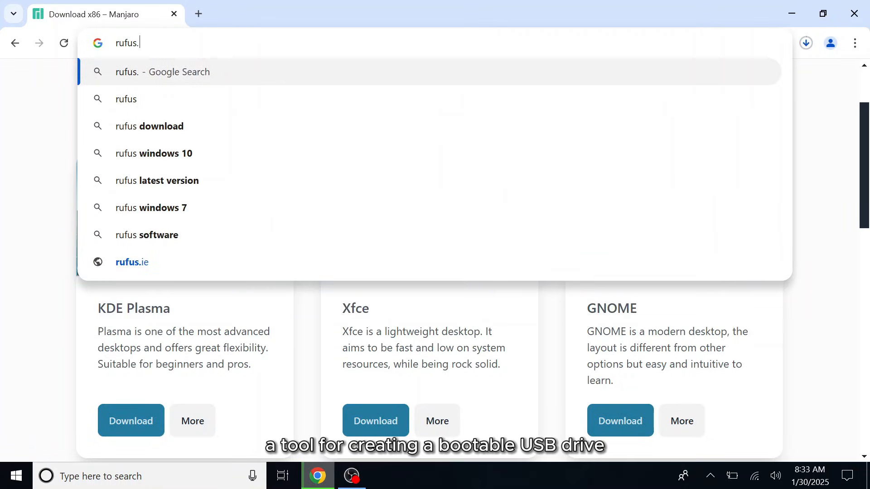
left_click(132, 262)
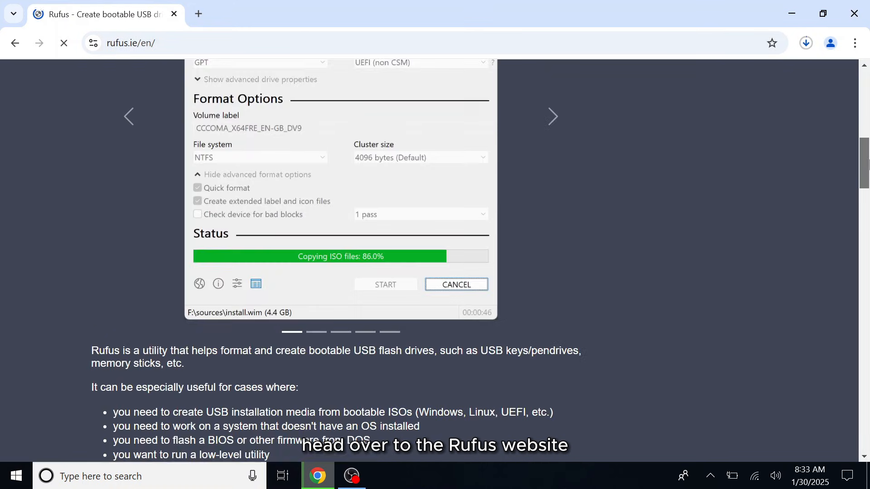
scroll("down", 3)
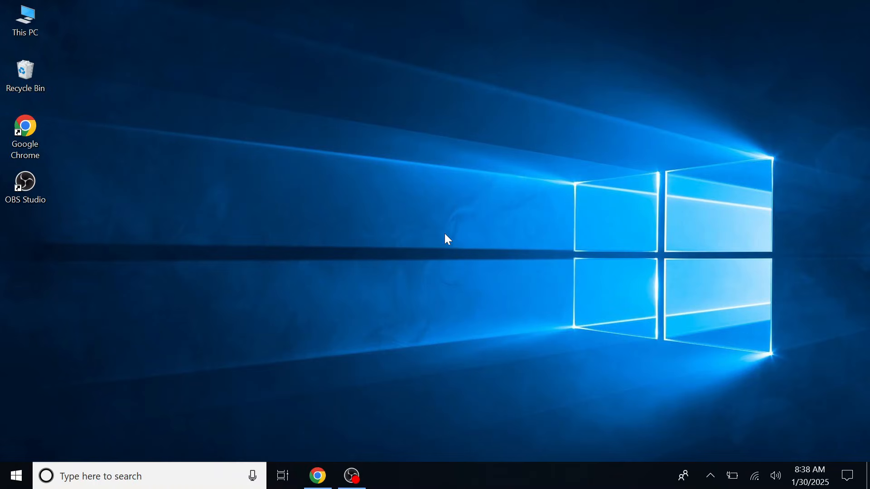
mouse_move(261, 168)
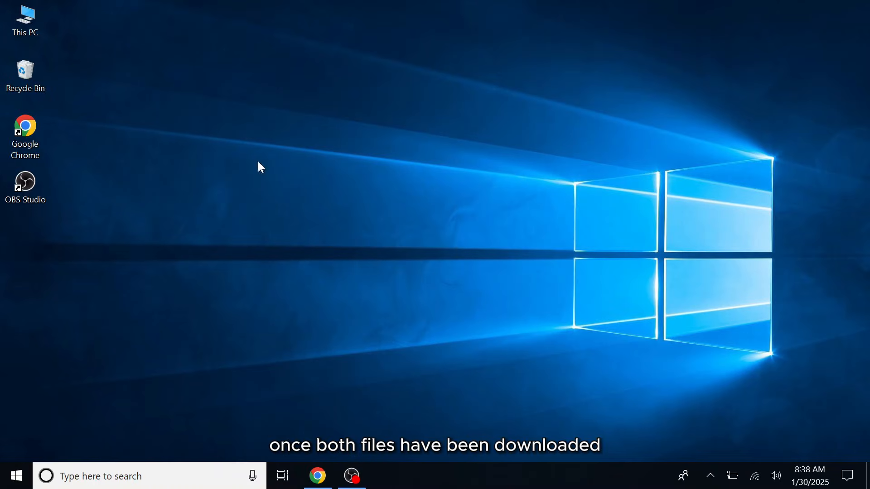
Open Downloads via This PC and bring up the rufus-4.6 context menu.
double_click(25, 21)
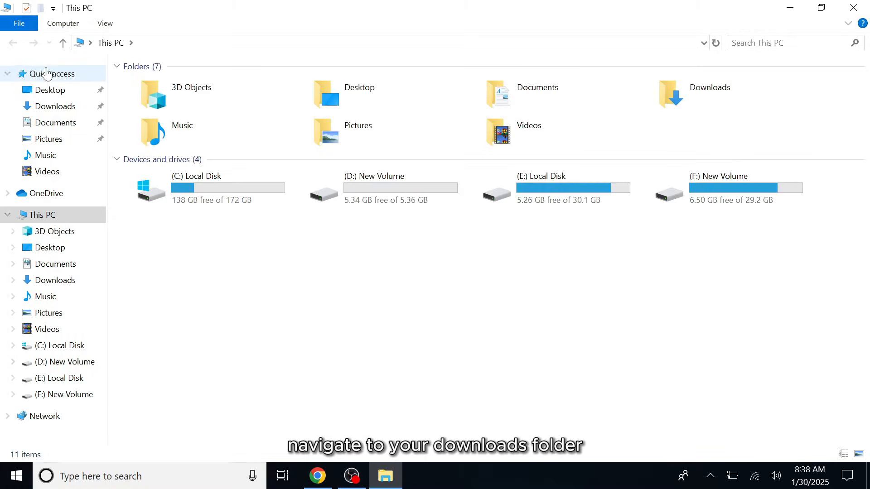
left_click(55, 106)
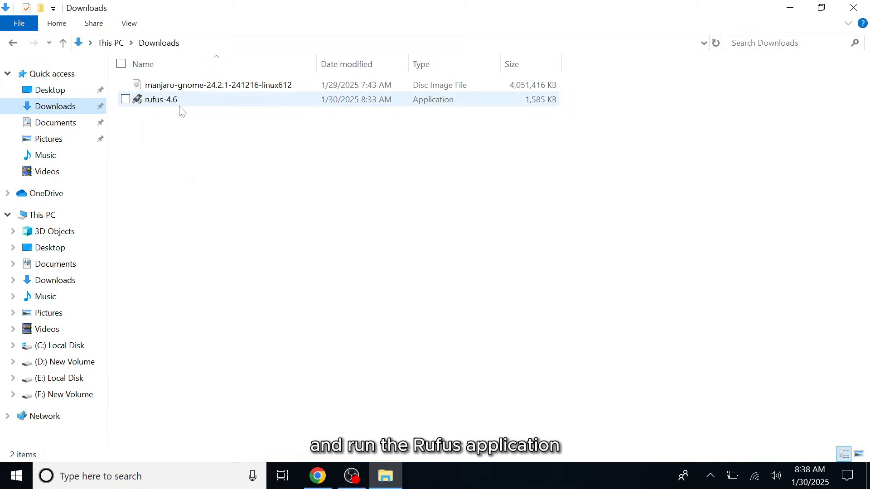
right_click(161, 99)
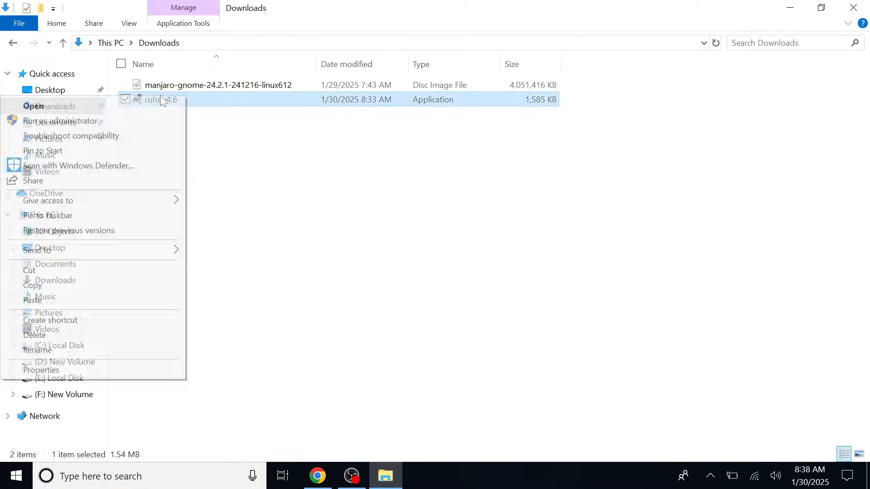
Write the Manjaro GNOME ISO to the 32 GB USB drive, declining Rufus update checks.
left_click(35, 106)
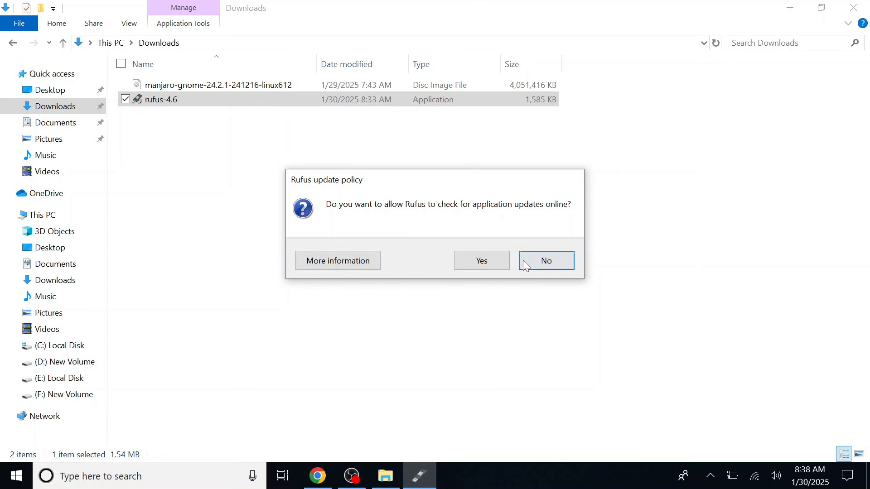
left_click(546, 261)
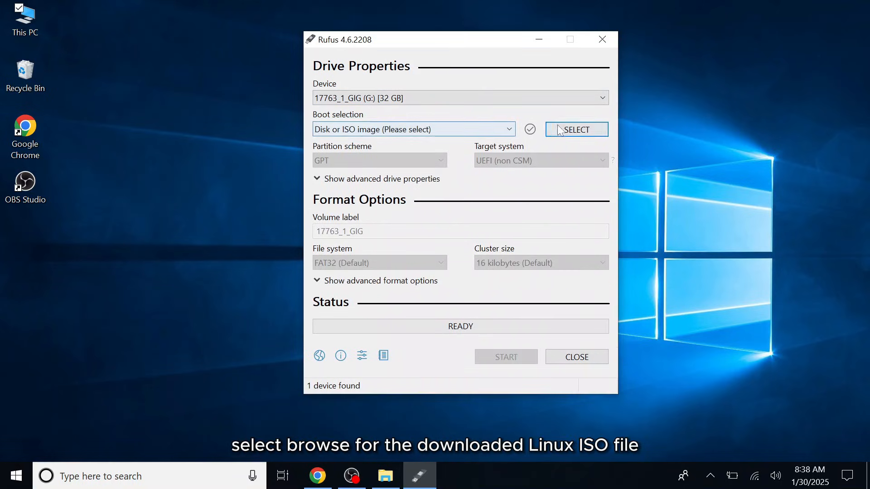
left_click(576, 129)
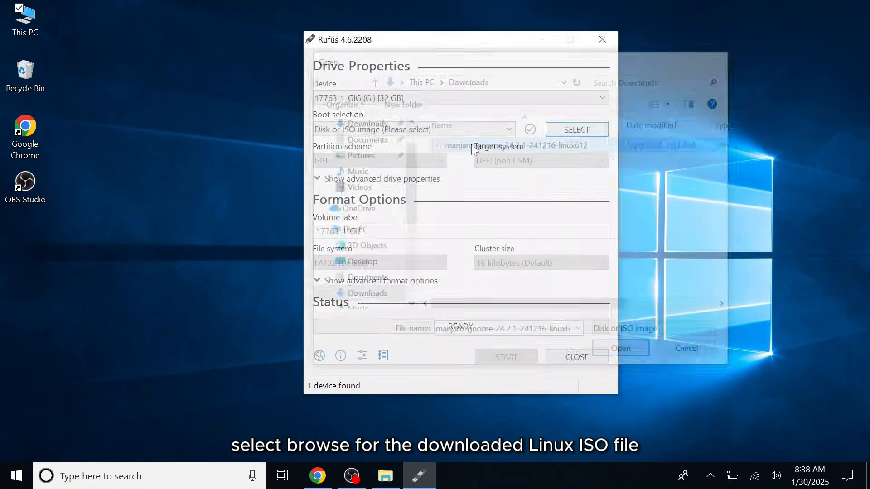
left_click(620, 348)
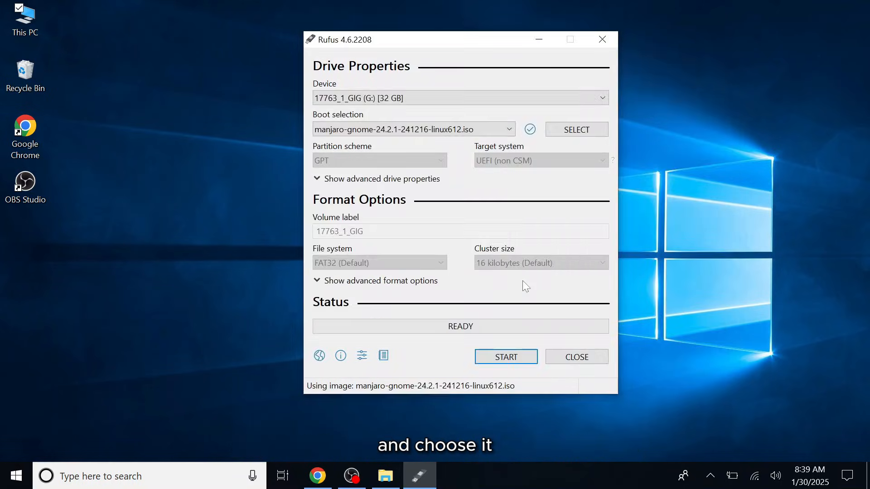
left_click(504, 357)
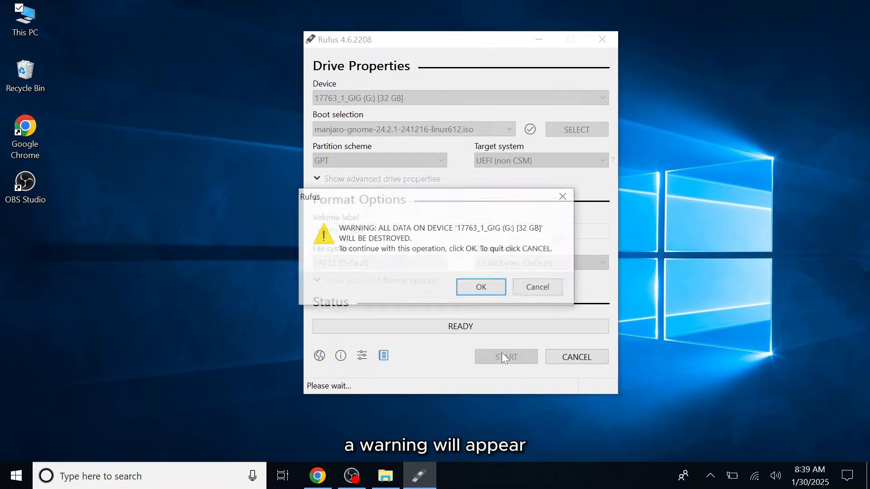
left_click(480, 287)
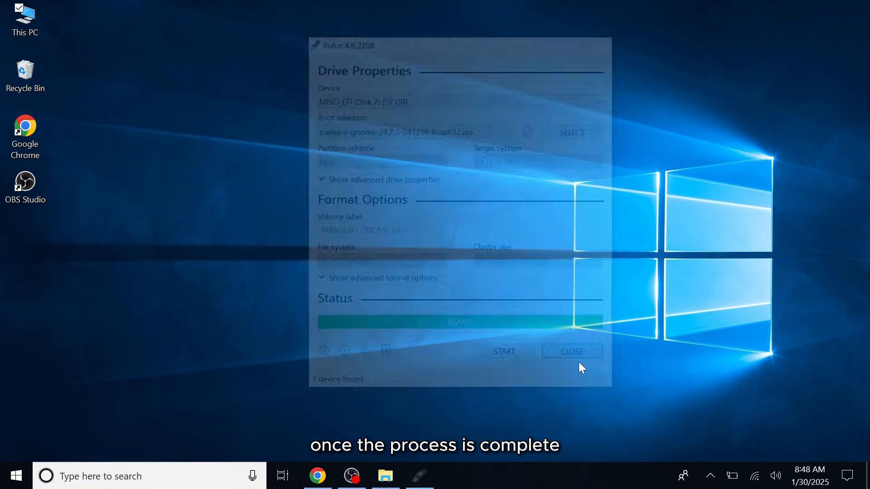
left_click(15, 476)
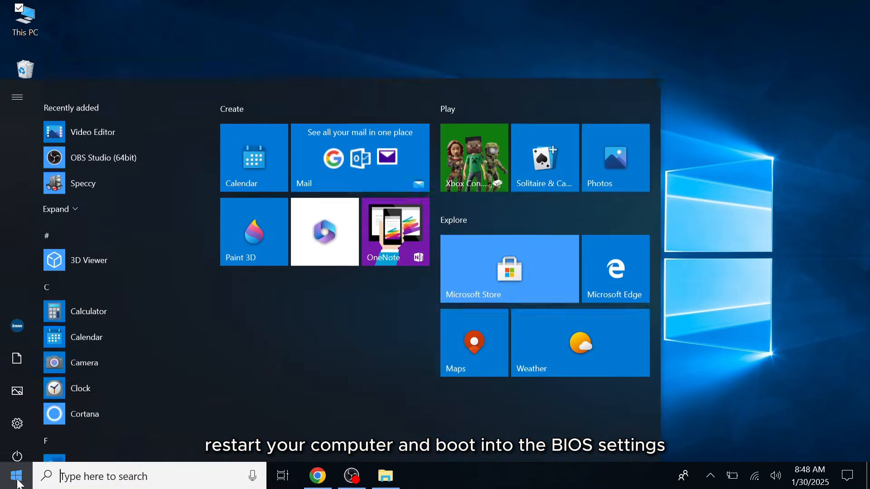
Restart into ThinkPad BIOS and set Secure Boot to Disabled, saving changes.
left_click(17, 457)
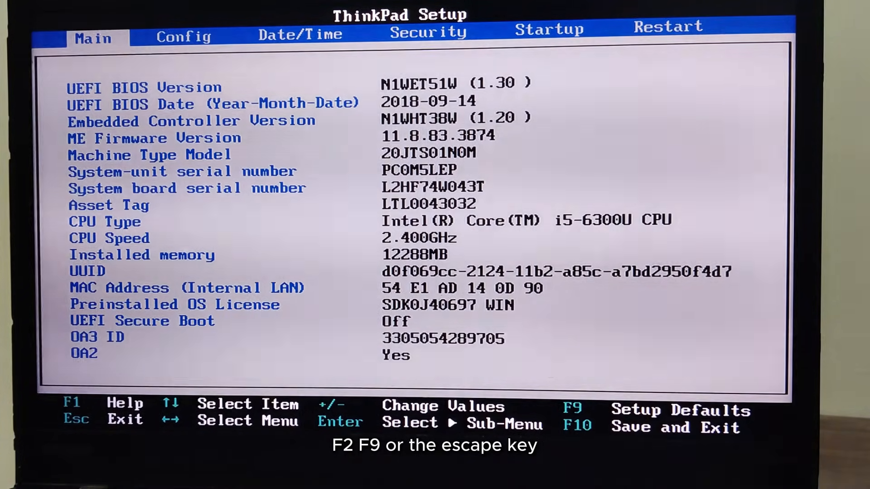
left_click(428, 33)
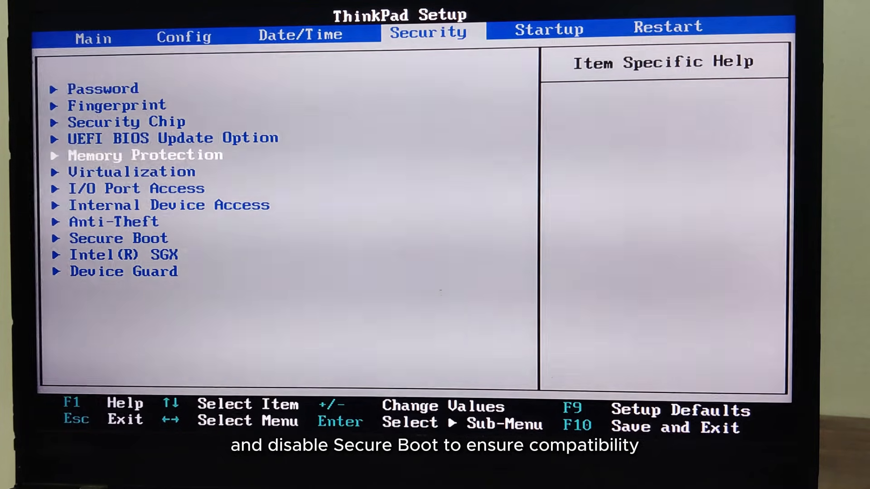
key("Enter")
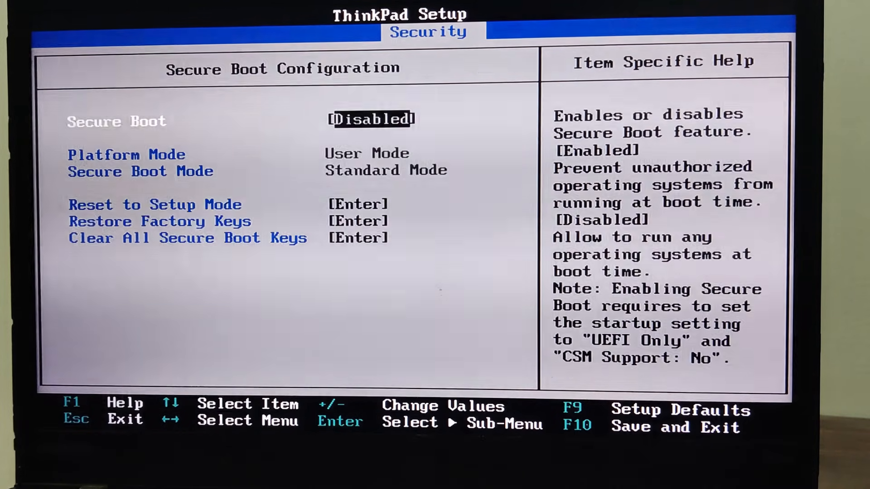
key("Enter")
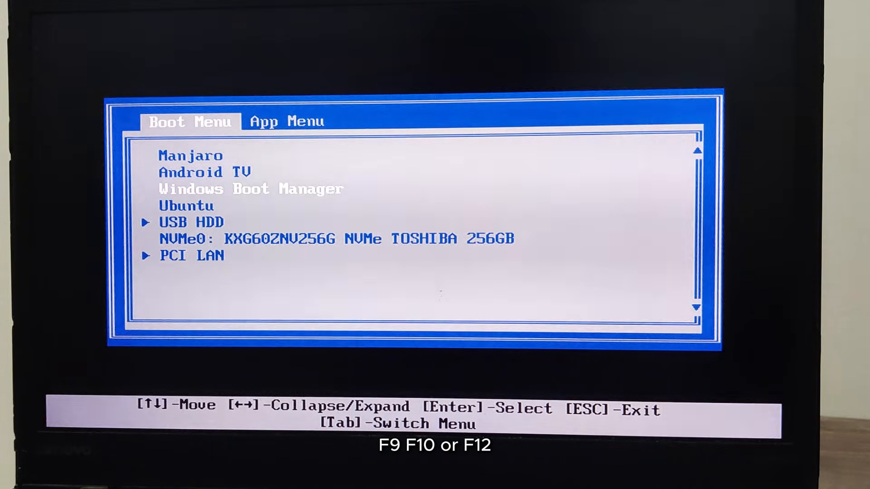
Boot the USB drive and start Manjaro's live session with open source drivers.
key("Down")
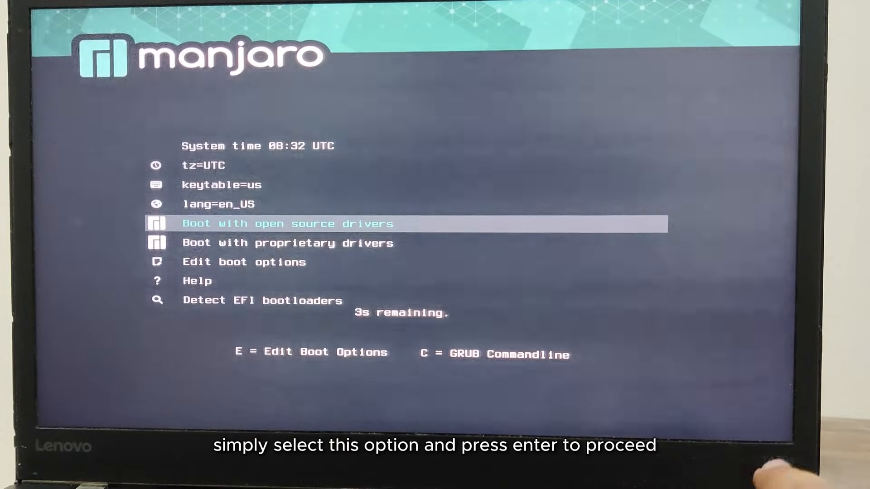
key("Return")
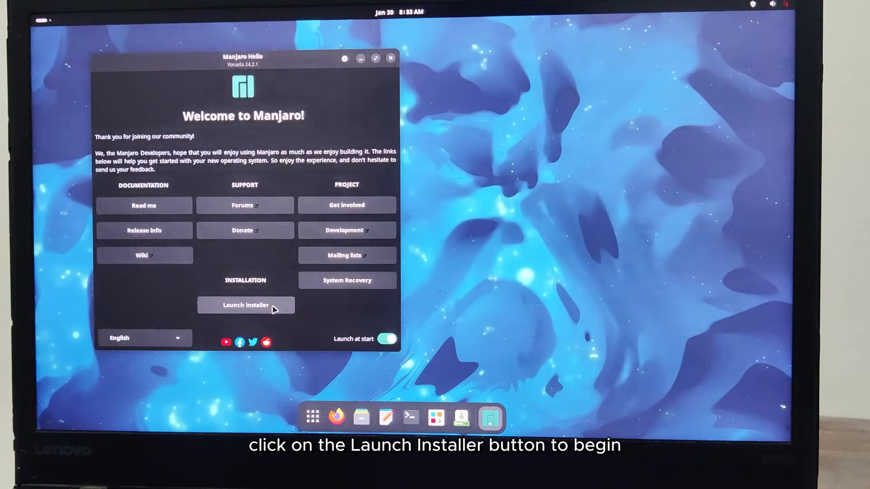
Launch the installer and keep Region America, Zone New York as the location.
left_click(245, 305)
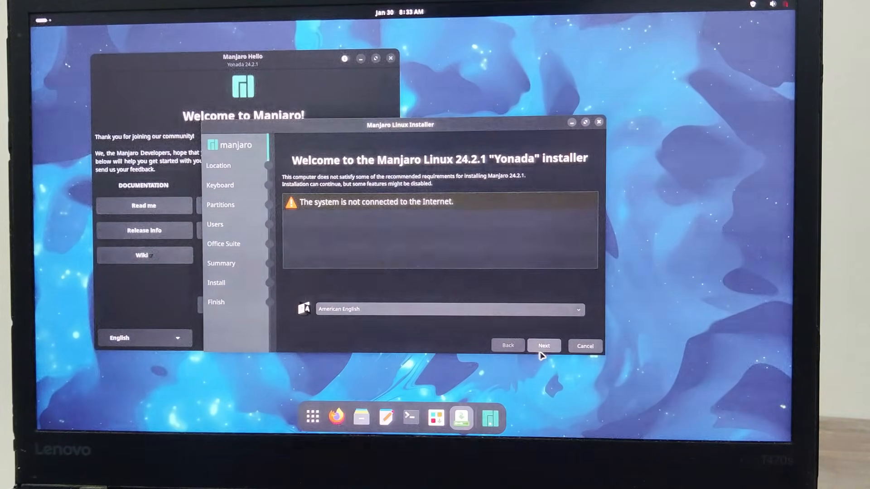
left_click(544, 345)
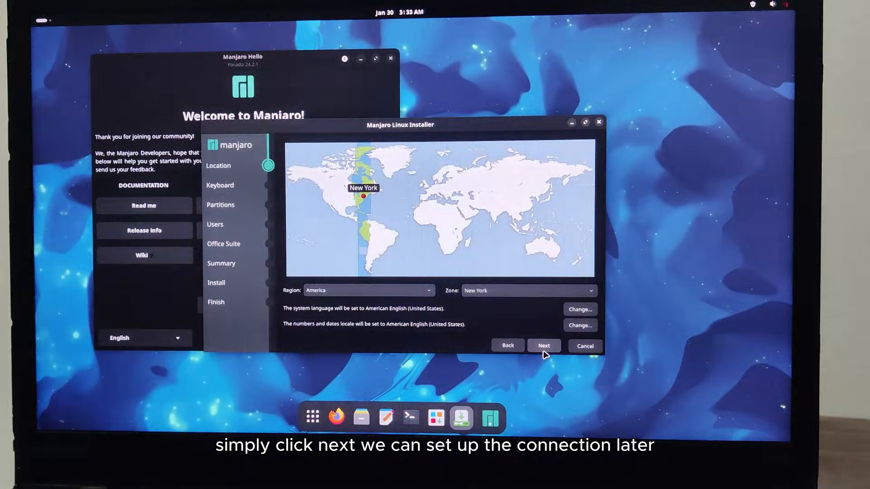
left_click(368, 290)
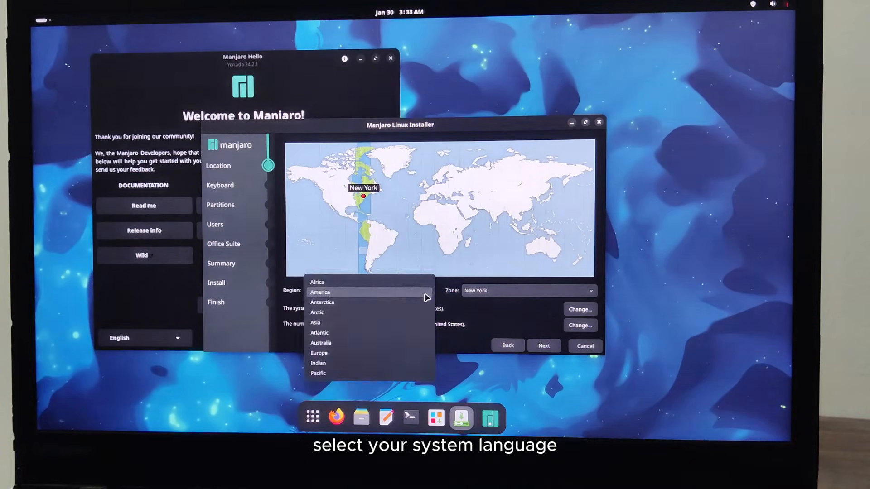
left_click(319, 292)
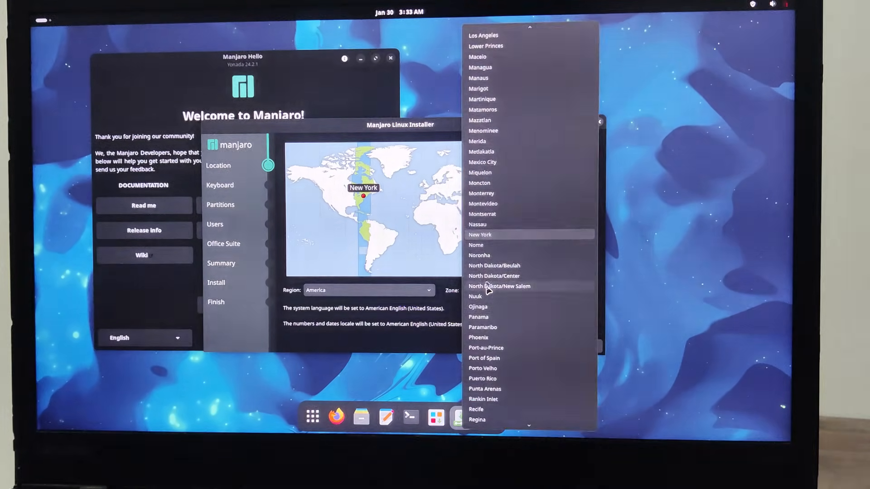
left_click(480, 235)
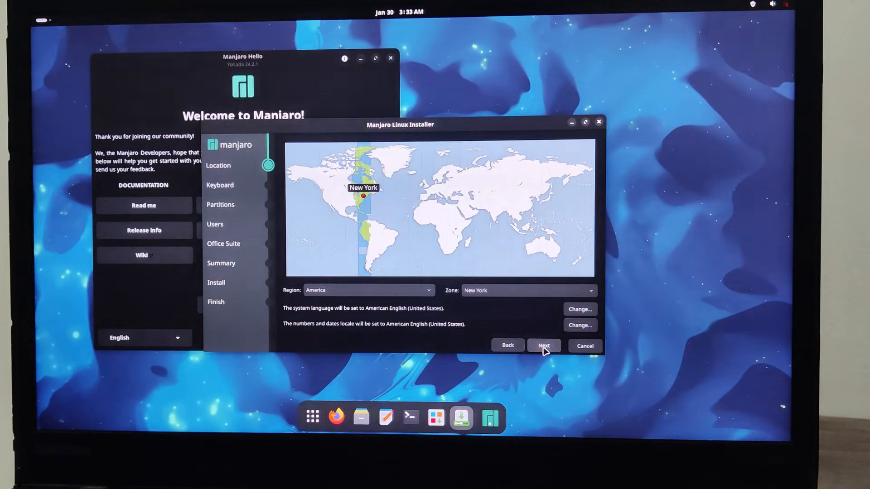
left_click(543, 345)
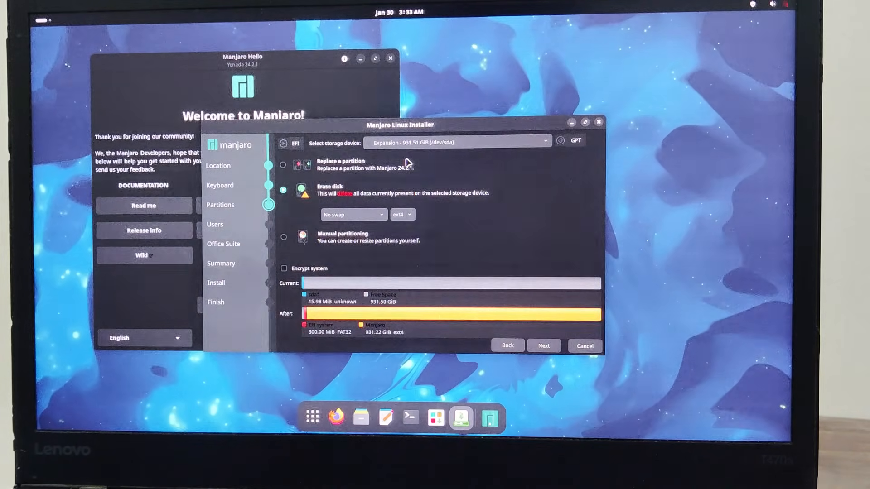
Erase the disk with Swap to file and btrfs file system, then continue.
left_click(354, 215)
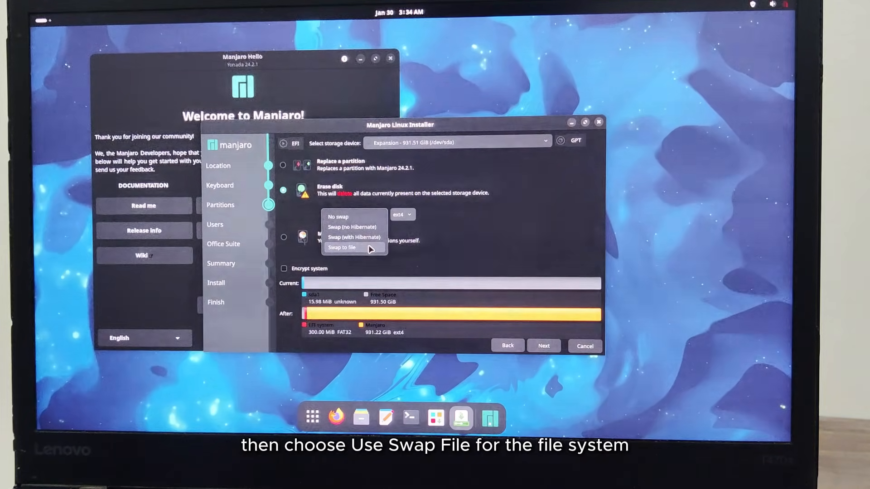
left_click(341, 248)
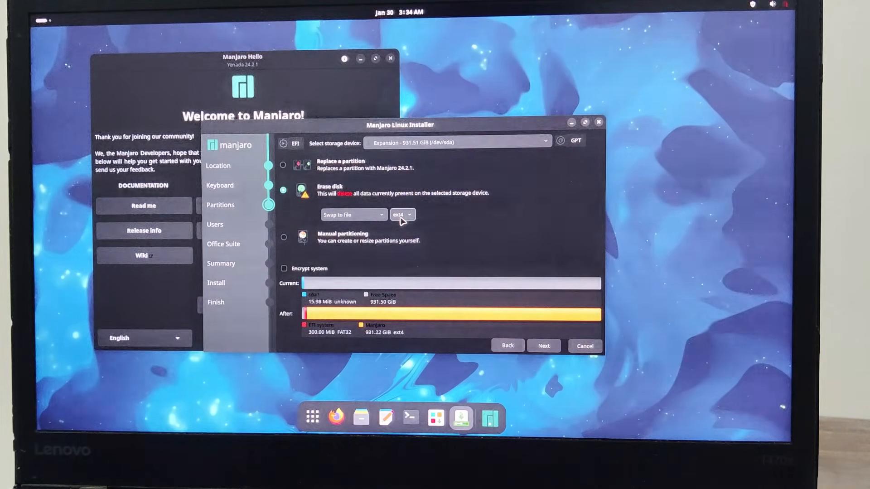
left_click(402, 214)
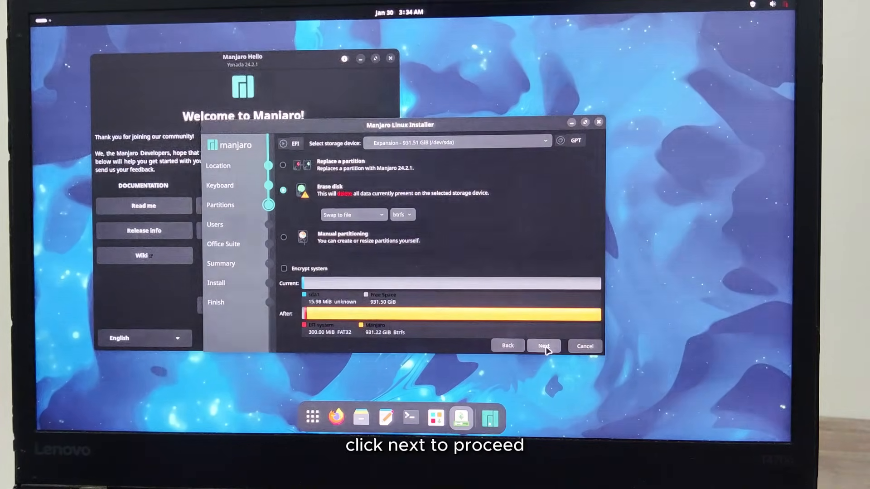
left_click(543, 346)
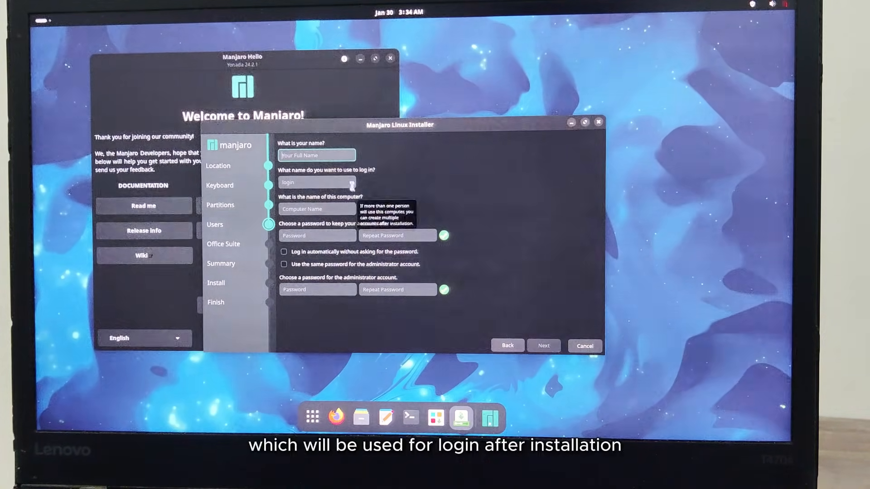
Enter user details starting with 'byt' and a matching password, then continue.
type("bytegeek")
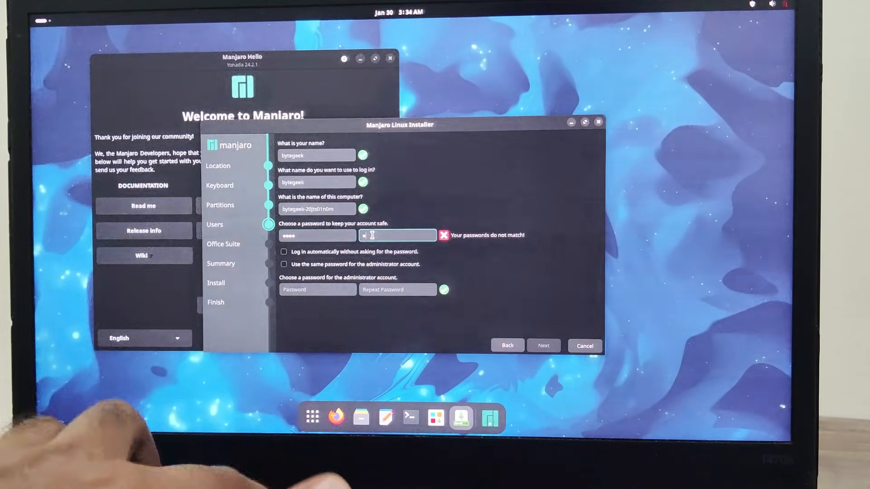
type("••••")
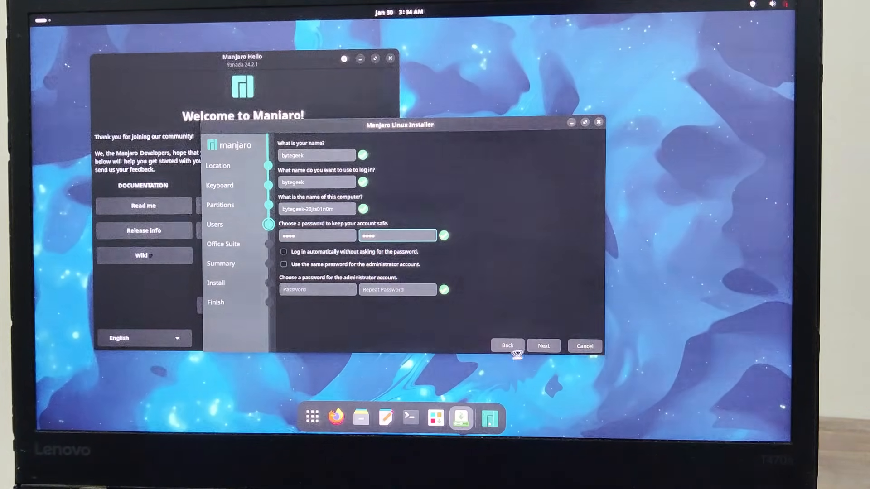
left_click(543, 346)
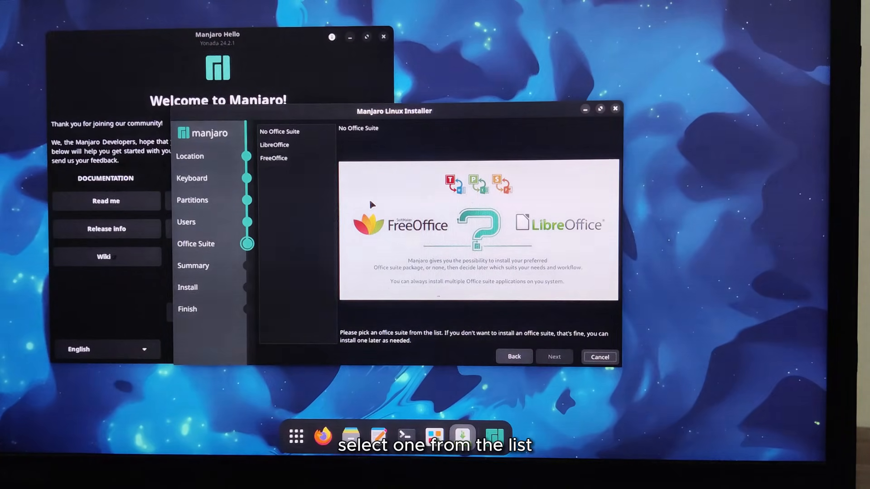
Preview LibreOffice and FreeOffice, then choose No Office Suite and continue.
left_click(274, 145)
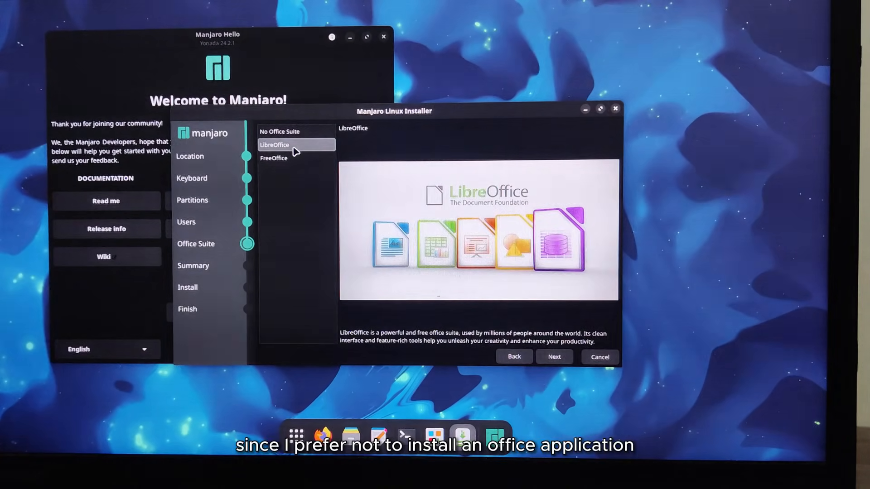
left_click(273, 158)
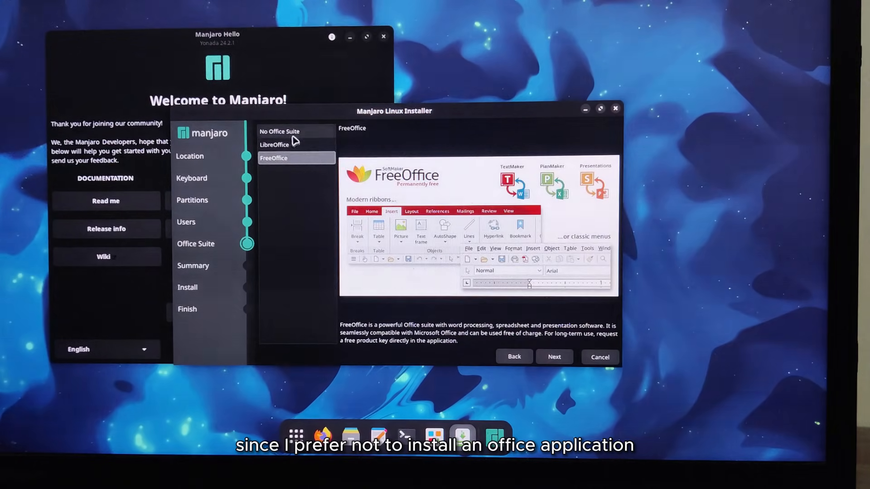
left_click(279, 131)
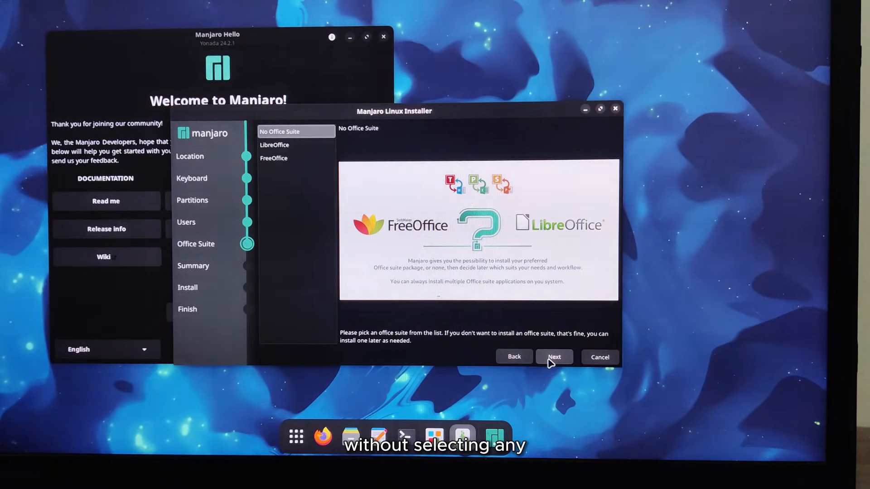
left_click(554, 356)
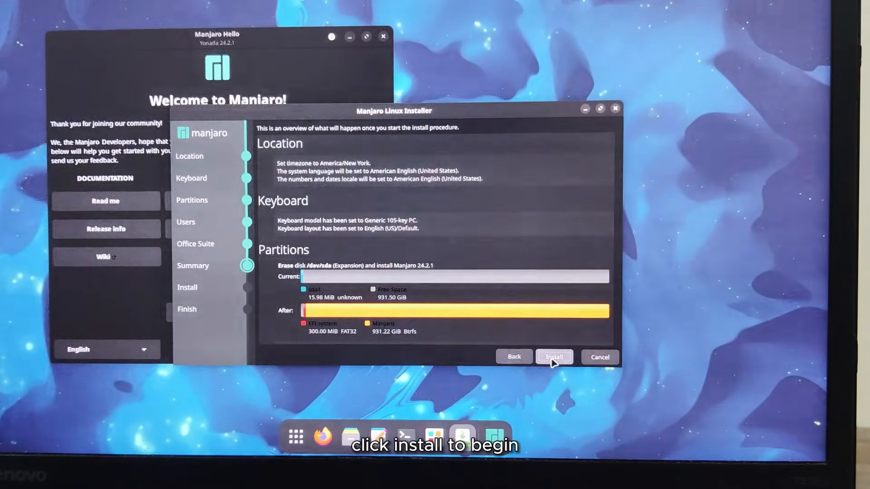
Start the installation from the Summary page and confirm Install Now.
left_click(554, 357)
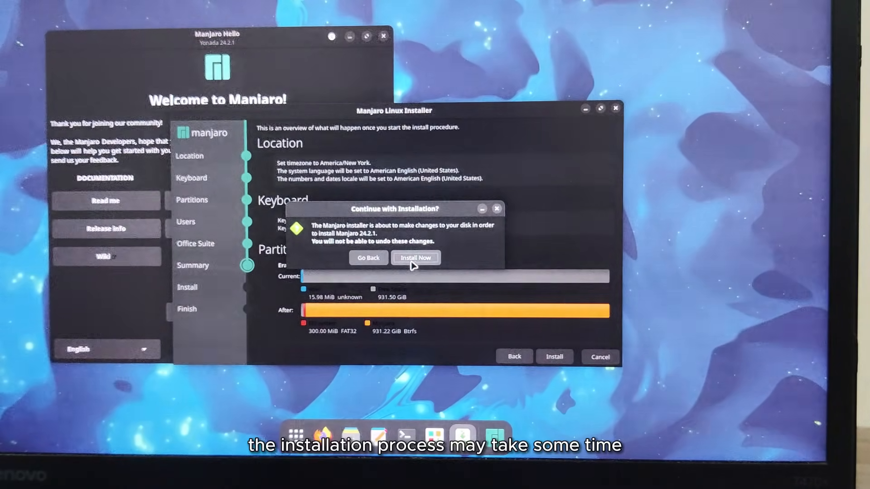
left_click(415, 258)
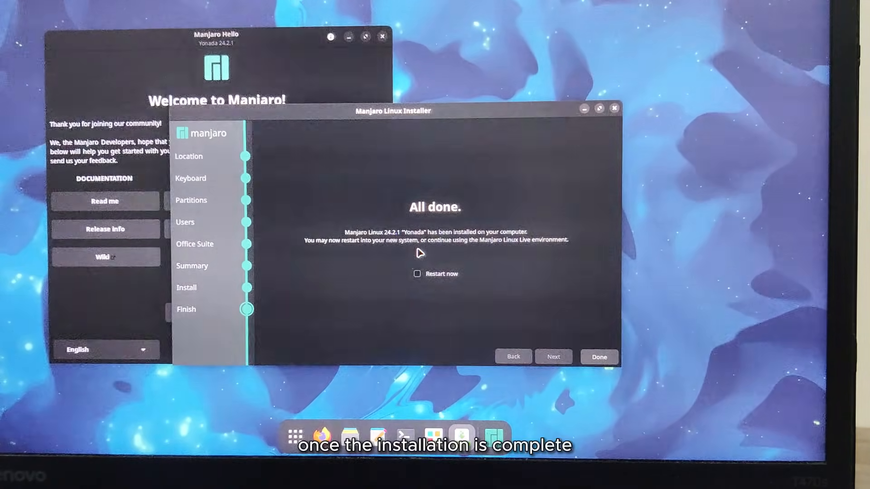
Close the finished installer with Done and power off the live session.
left_click(599, 357)
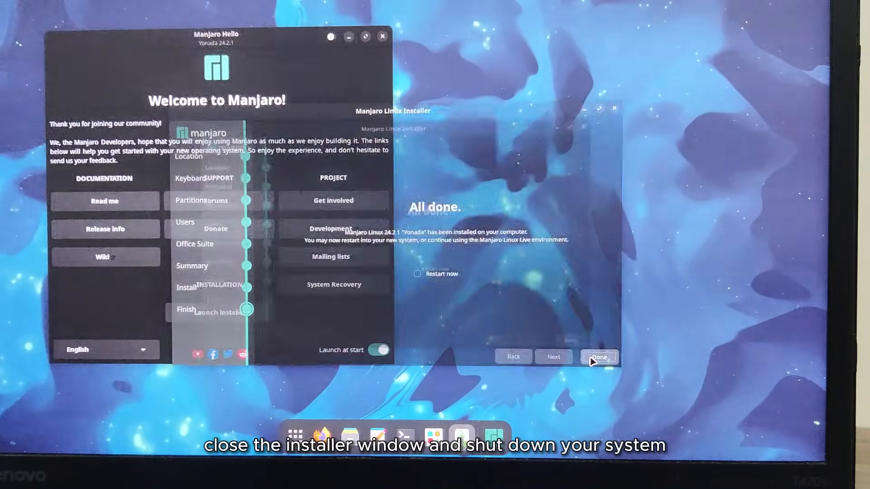
left_click(598, 357)
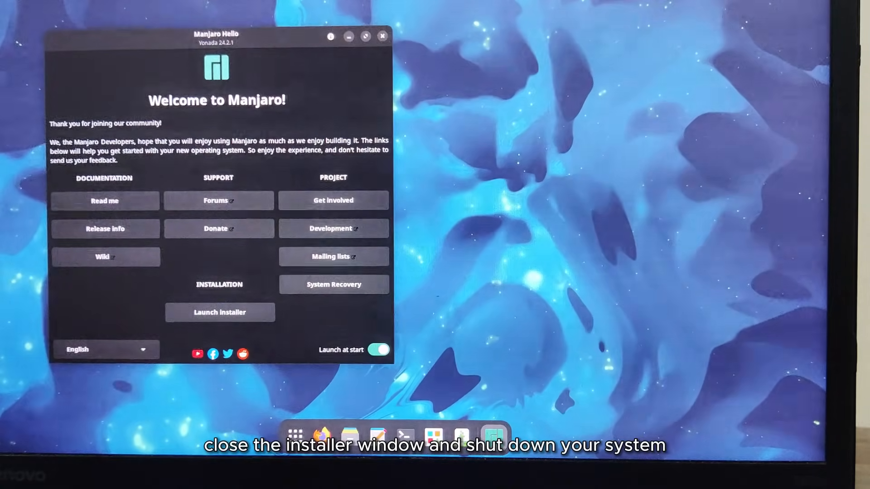
left_click(809, 7)
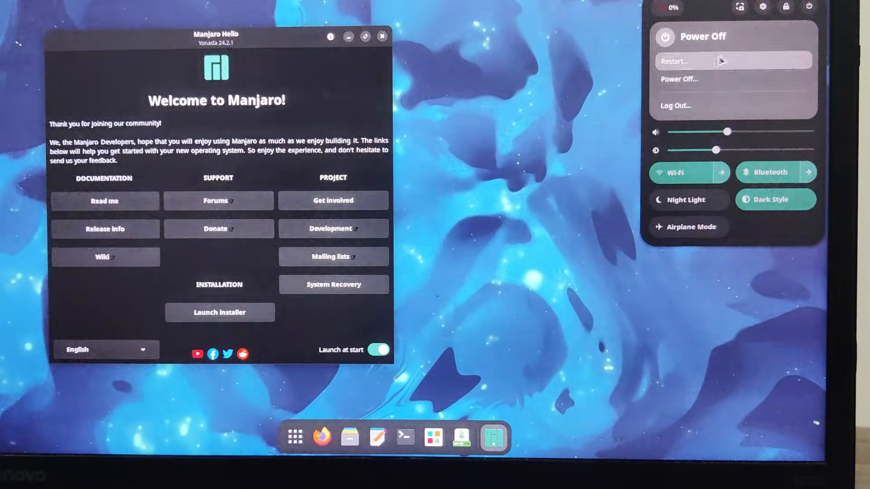
left_click(678, 79)
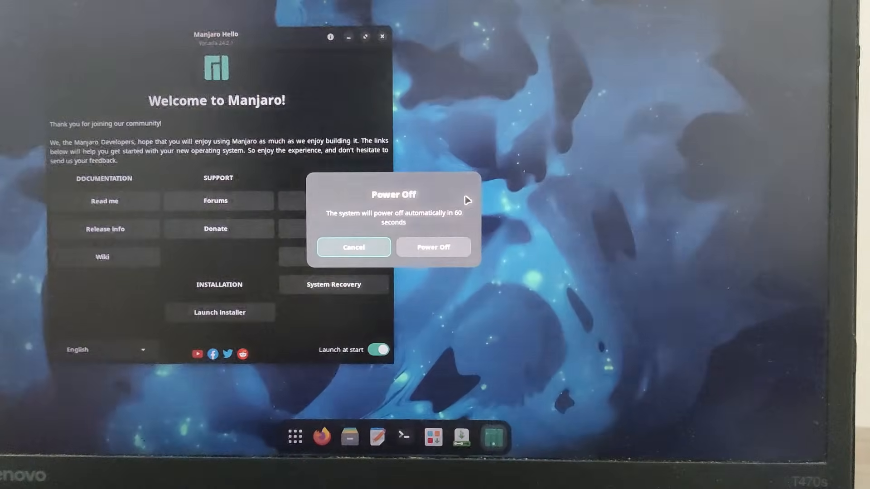
left_click(433, 247)
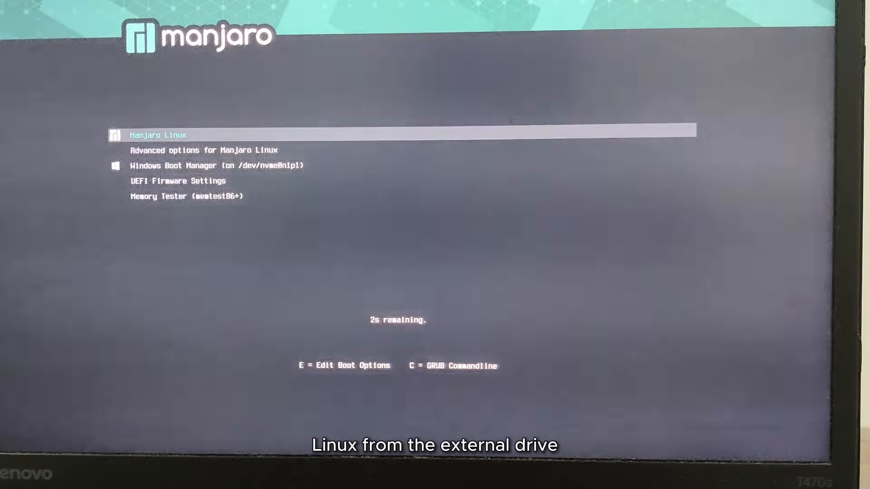
Boot Manjaro Linux from GRUB and sign in as the user account.
key("Return")
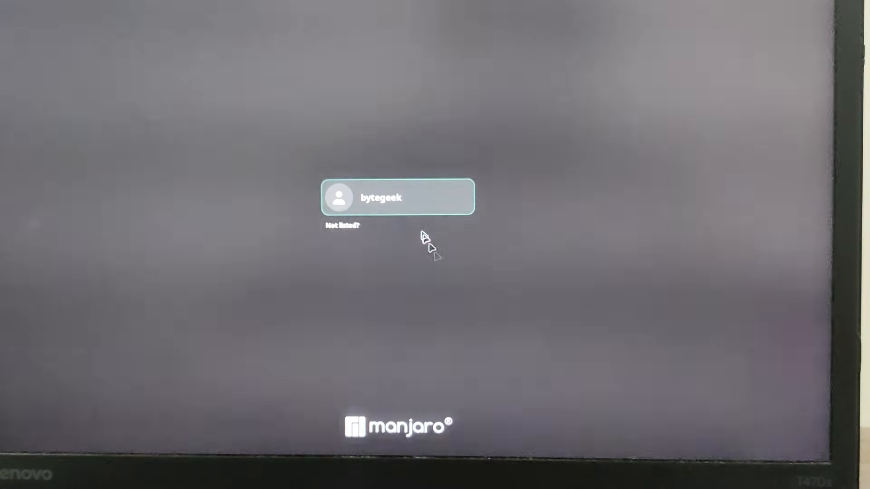
left_click(398, 197)
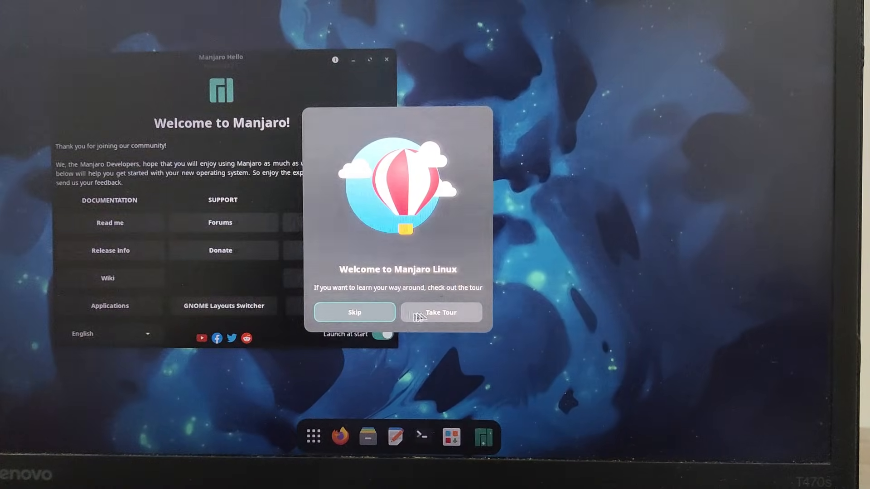
Take the tour, then close the Manjaro Hello and GNOME Tour windows.
left_click(355, 312)
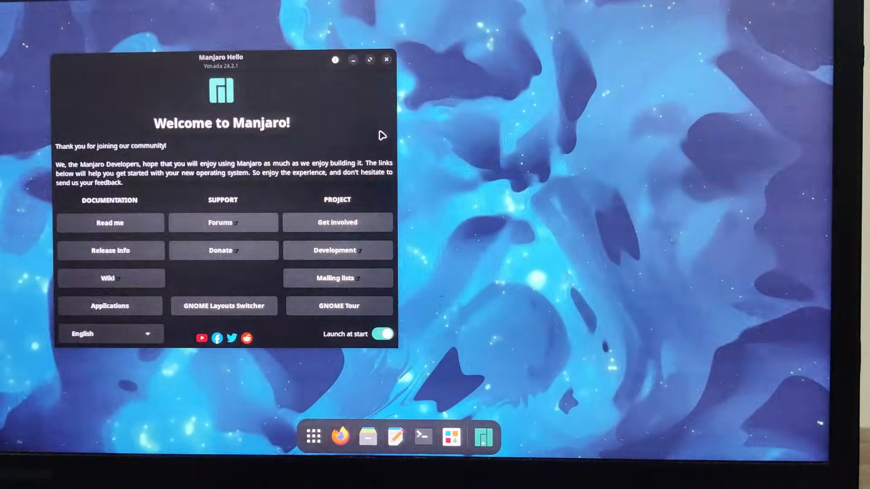
left_click(386, 59)
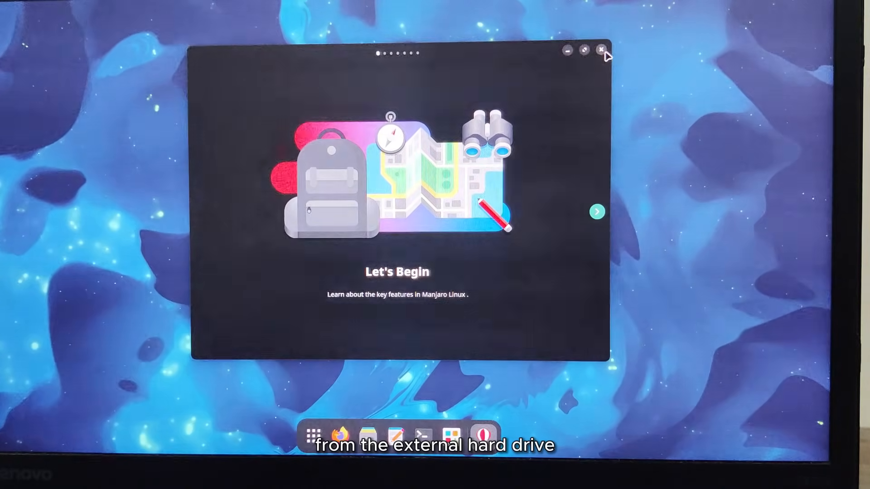
left_click(600, 49)
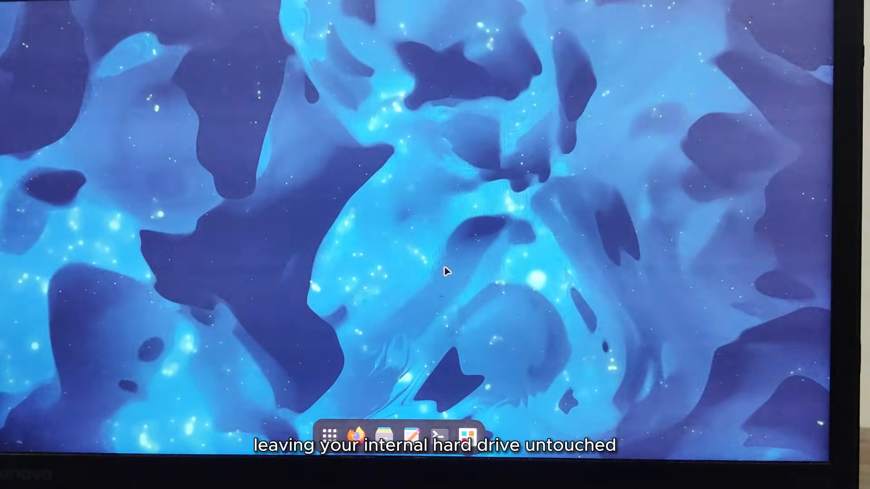
right_click(447, 271)
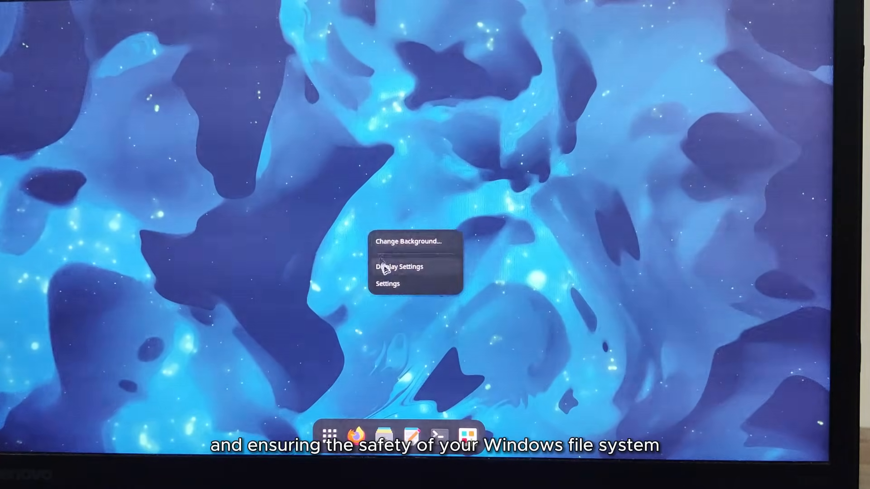
left_click(388, 279)
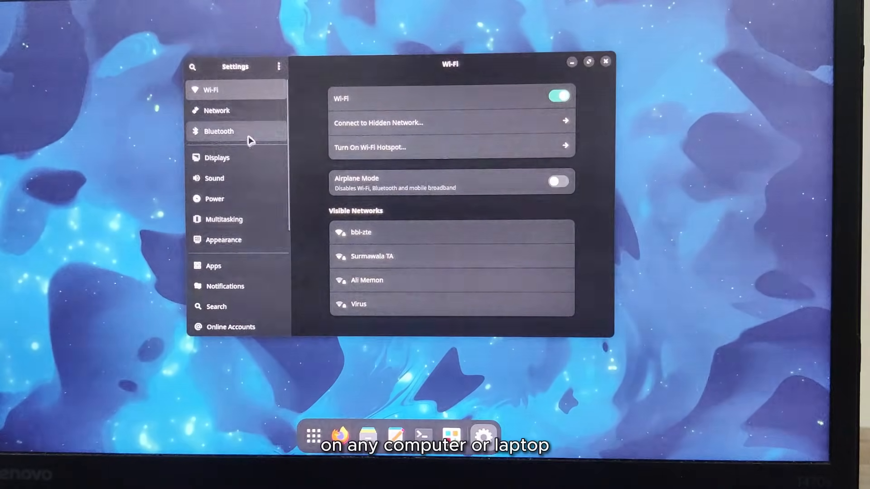
left_click(215, 178)
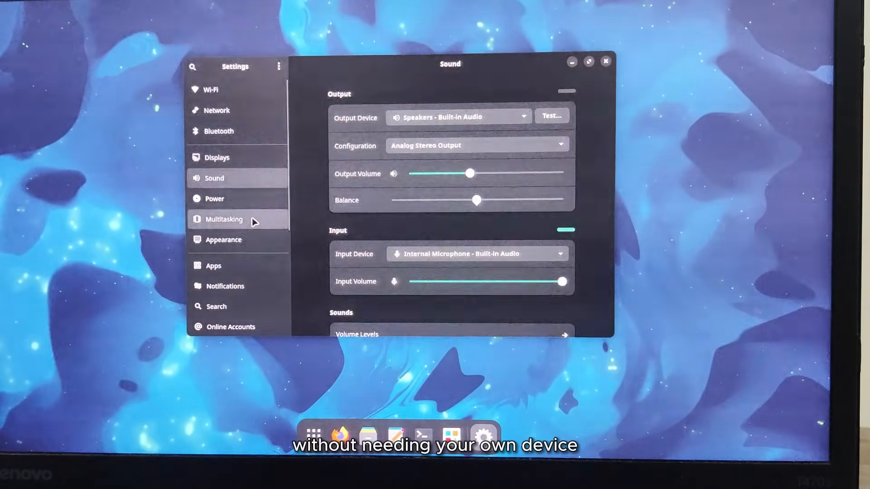
left_click(605, 61)
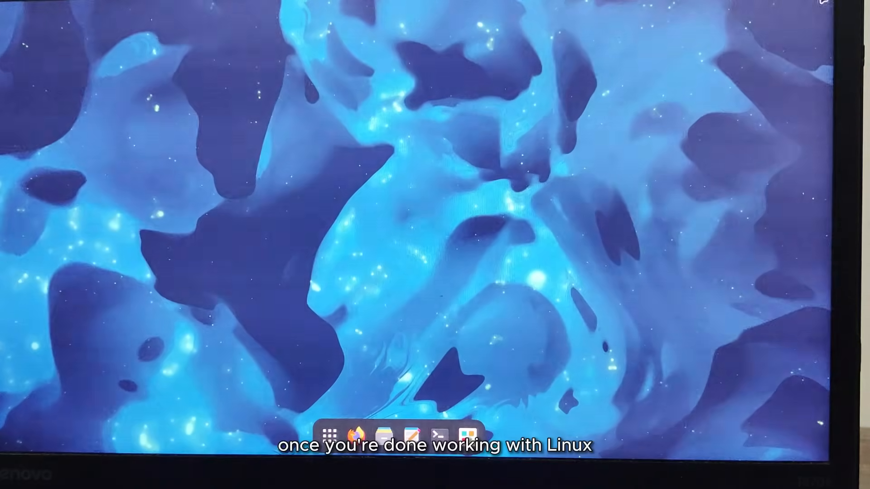
Power off the installed Manjaro from the system menu and confirm.
left_click(822, 8)
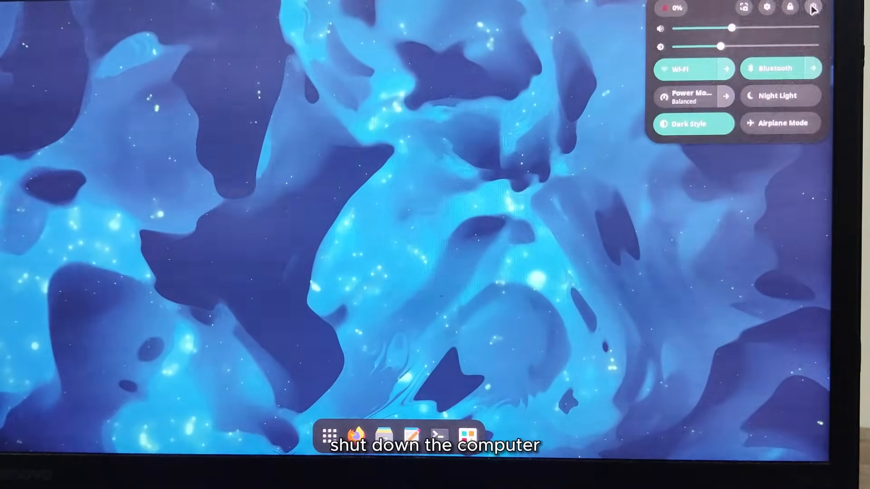
left_click(814, 7)
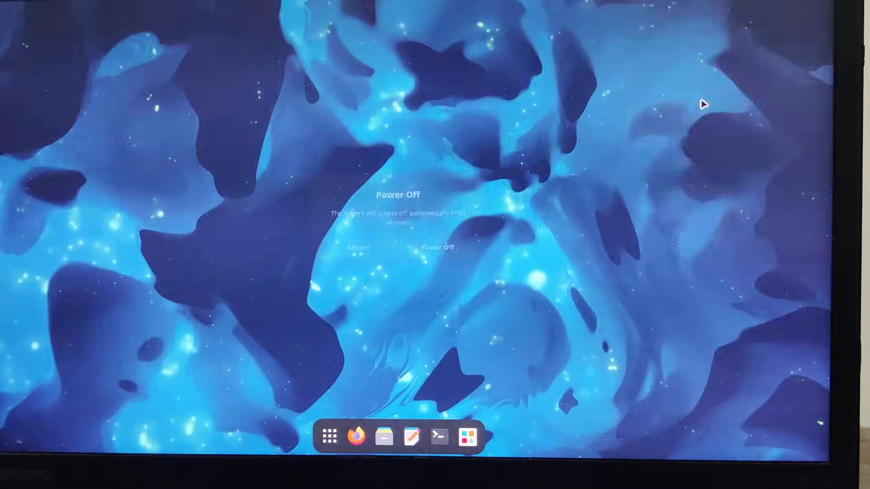
left_click(438, 248)
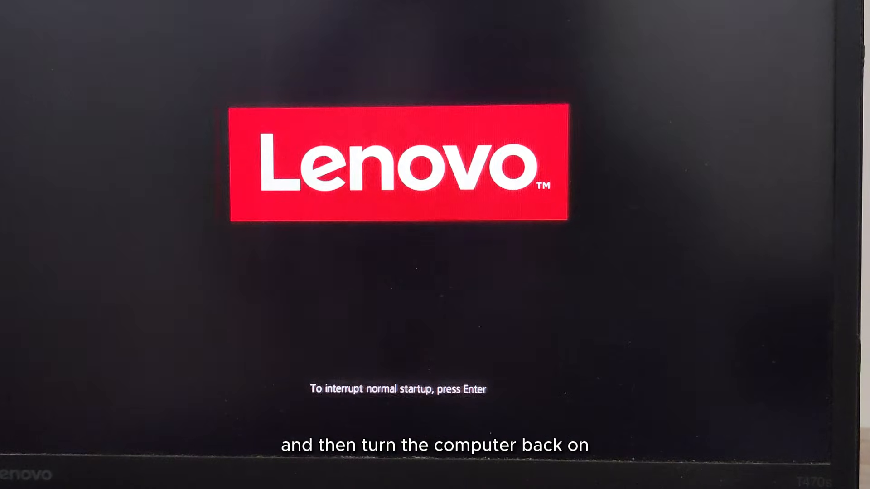